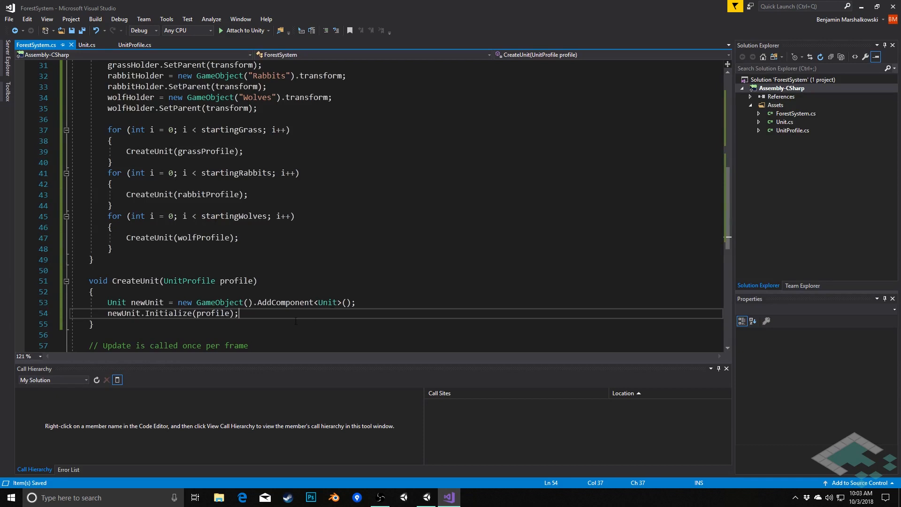
{"action": "mouse_move", "coordinate": [224, 312]}
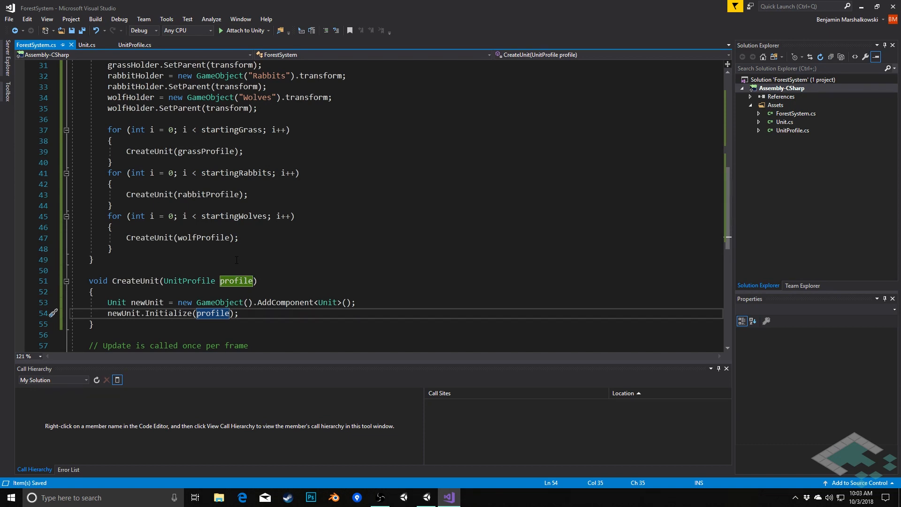
Change CreateUnit's call to newUnit.Initialize(profile, this) so ForestSystem is passed in.
{"action": "type", "text": ", this"}
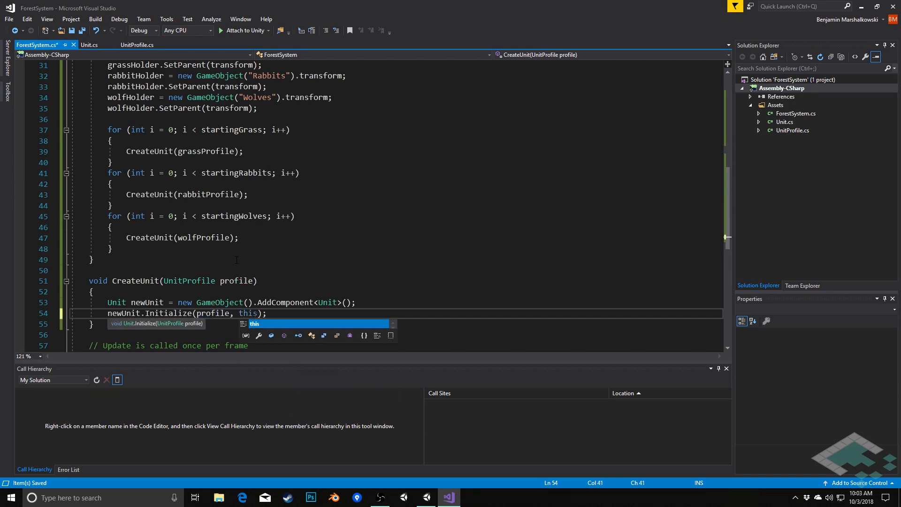
{"action": "mouse_move", "coordinate": [137, 130]}
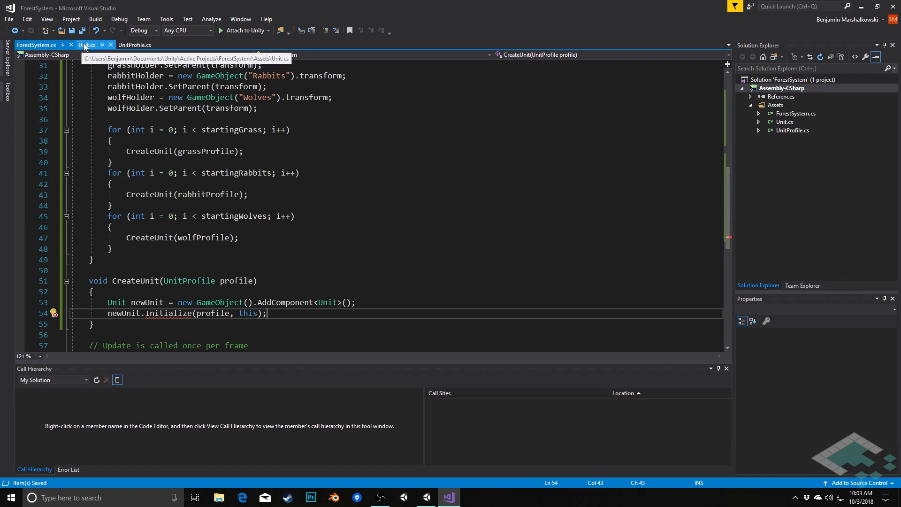
In Unit.cs, add ForestSystem forest to Initialize's parameters and a public ForestSystem forest field, then save.
{"action": "left_click", "coordinate": [87, 45]}
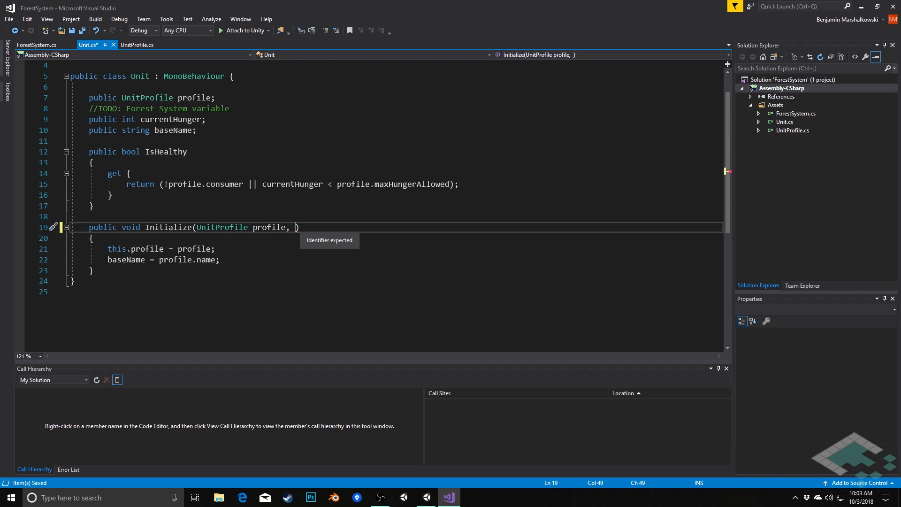
{"action": "type", "text": "ForestSystem forest"}
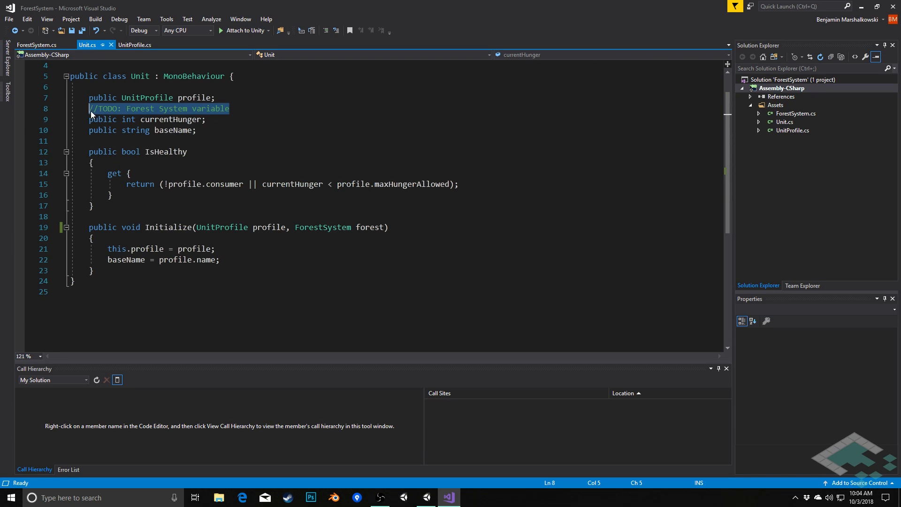
{"action": "key", "text": "Delete"}
{"action": "type", "text": "public Fores"}
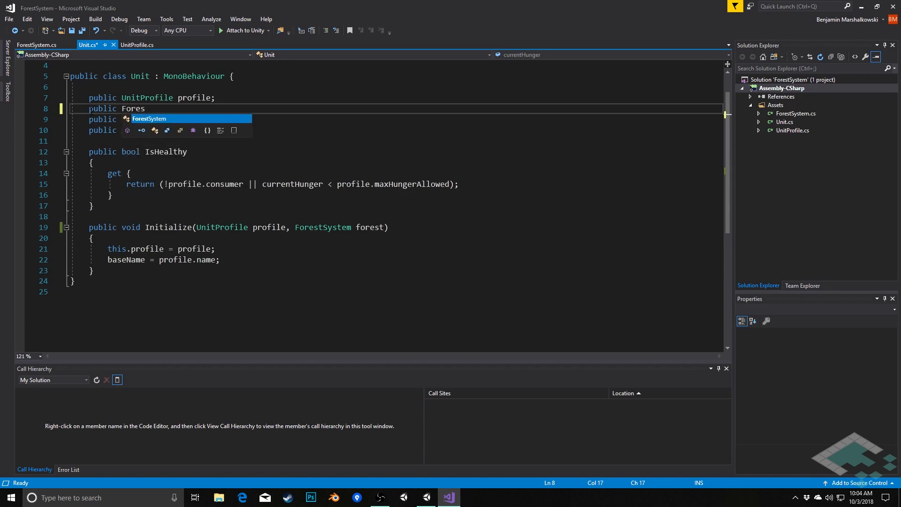
{"action": "type", "text": "System"}
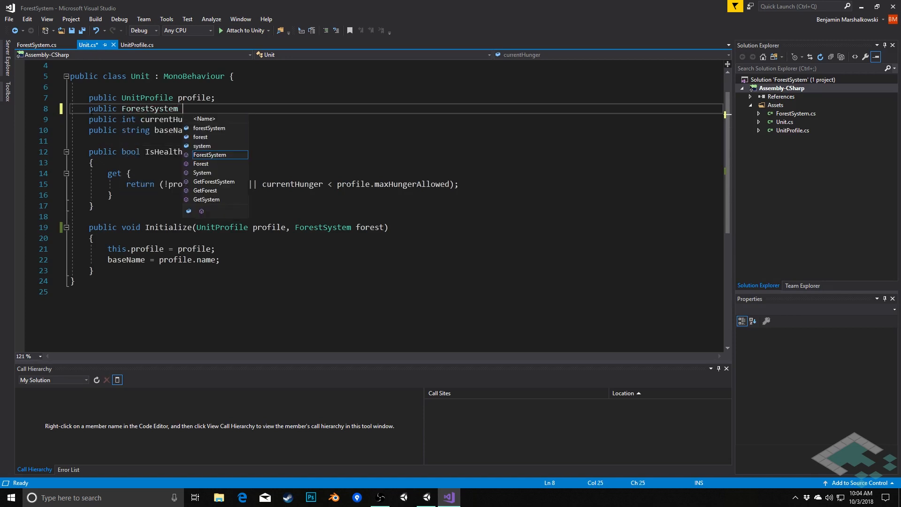
{"action": "type", "text": "forest;"}
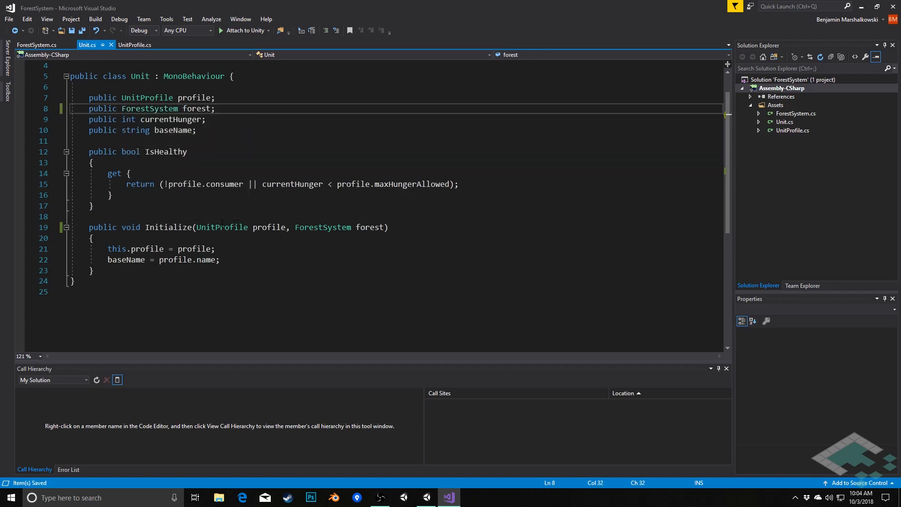
{"action": "key", "text": "Enter"}
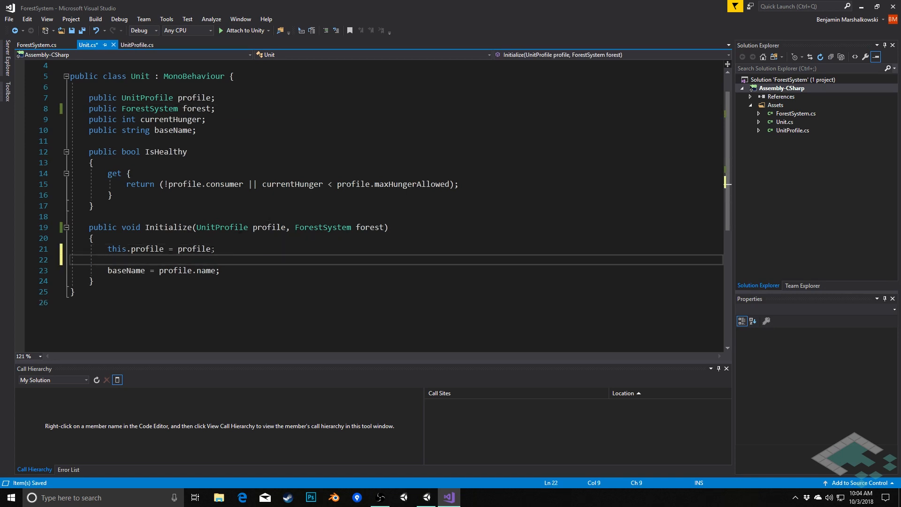
Assign this.forest = forest in Initialize and delete the baseName = profile.name line.
{"action": "type", "text": "this.forest = for"}
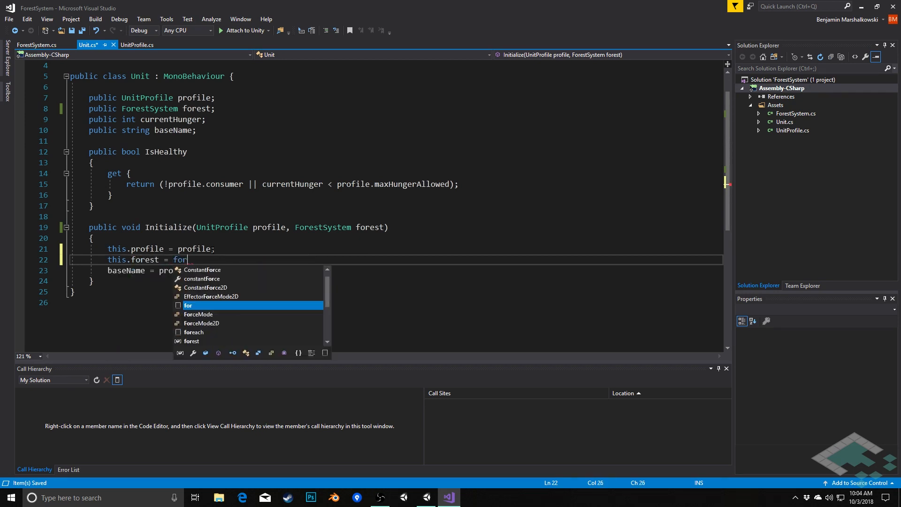
{"action": "type", "text": "est;"}
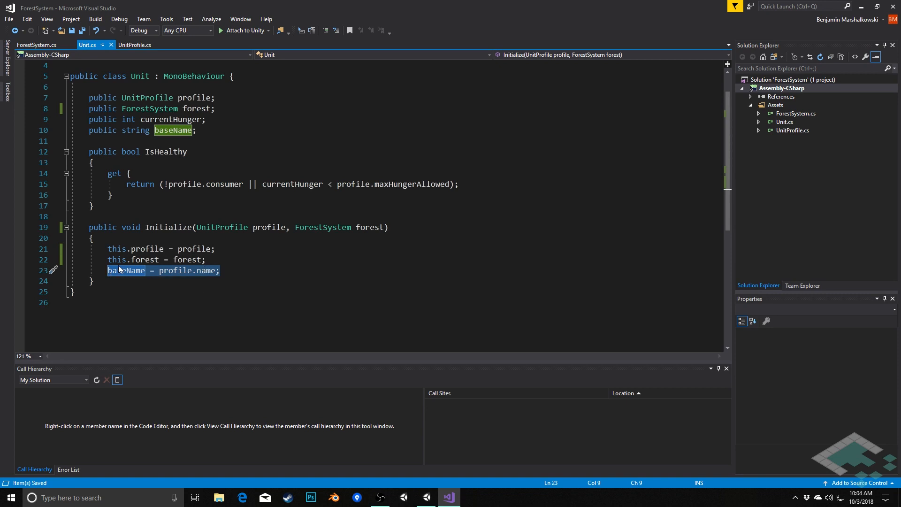
{"action": "mouse_move", "coordinate": [126, 270]}
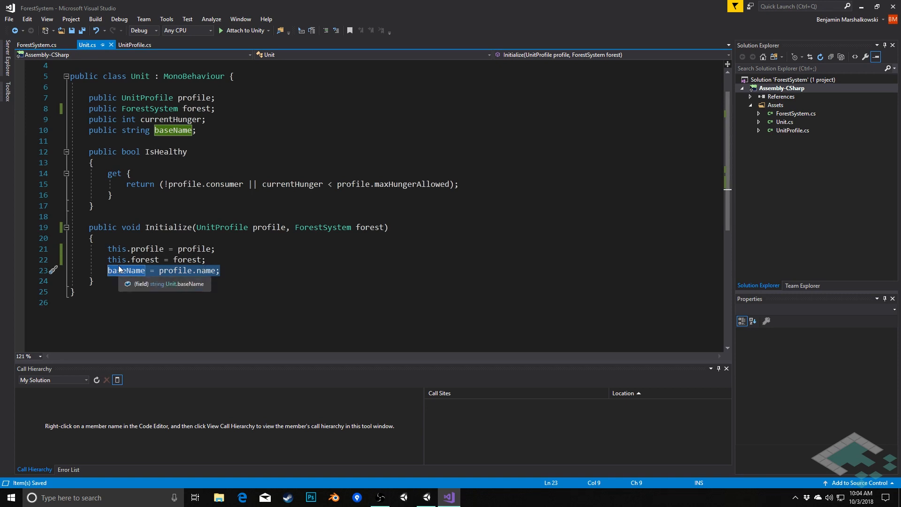
{"action": "key", "text": "Delete"}
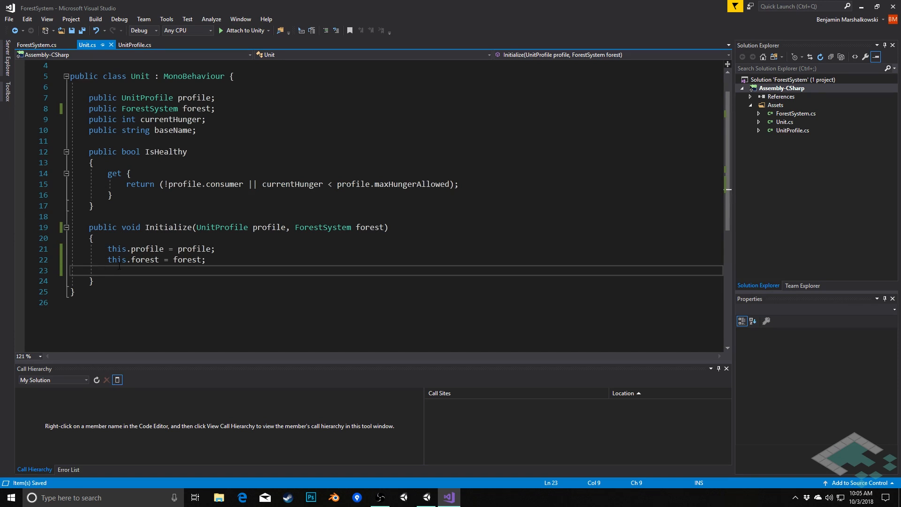
Add an empty if (profile == forest.grassProfile) block, checking UnitProfile's fields along the way.
{"action": "type", "text": "i"}
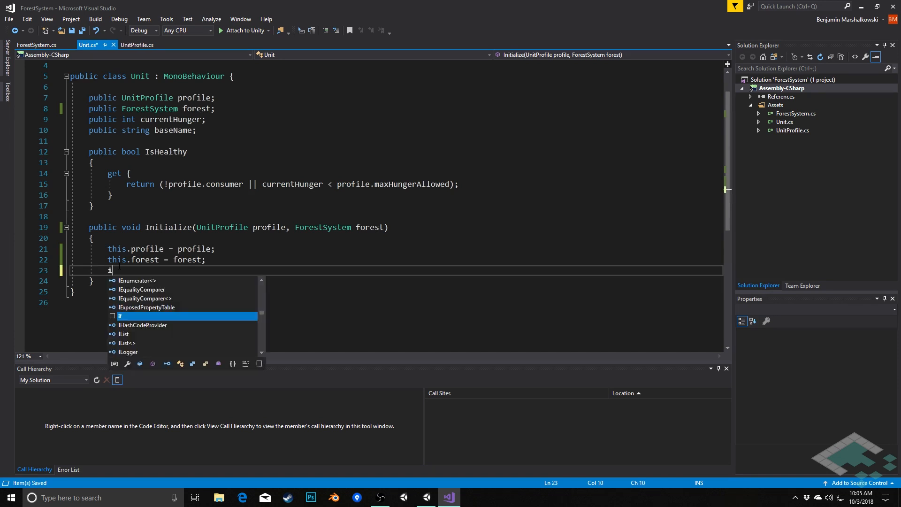
{"action": "type", "text": "f (pro"}
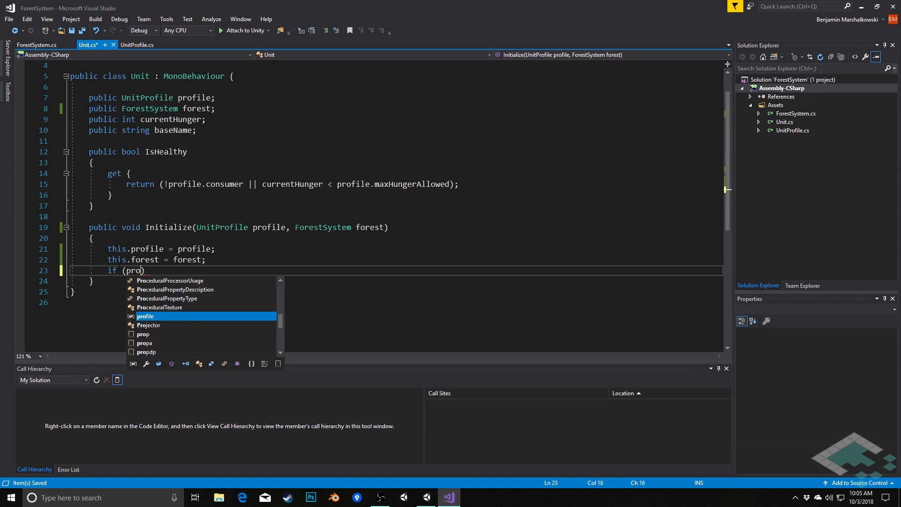
{"action": "type", "text": "file == Unit"}
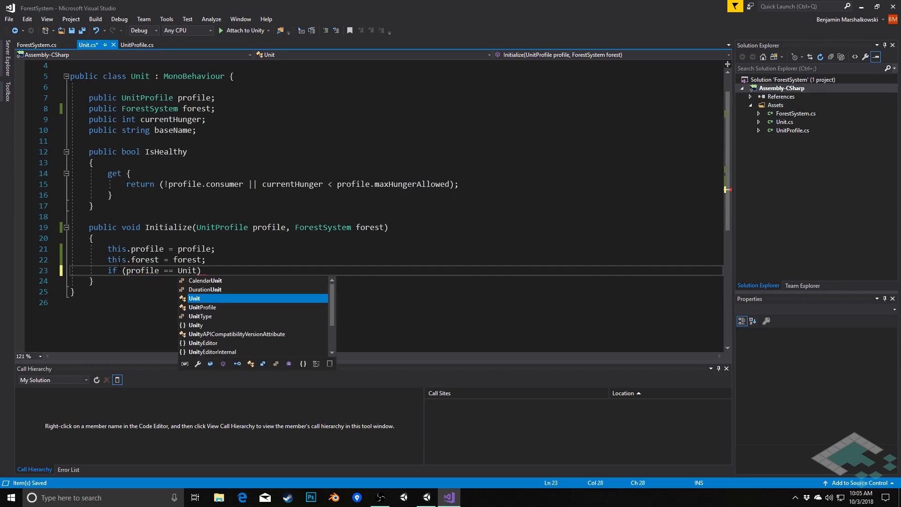
{"action": "type", "text": "forest"}
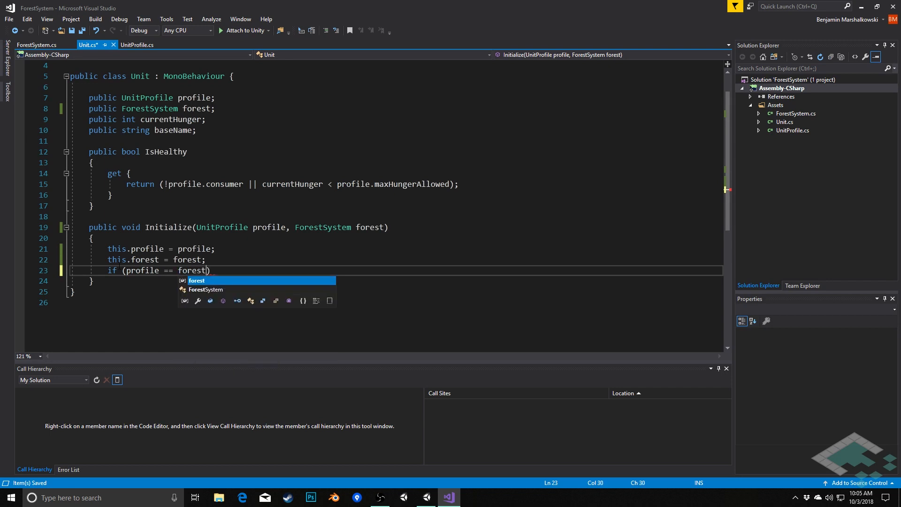
{"action": "type", "text": ".grassProfile"}
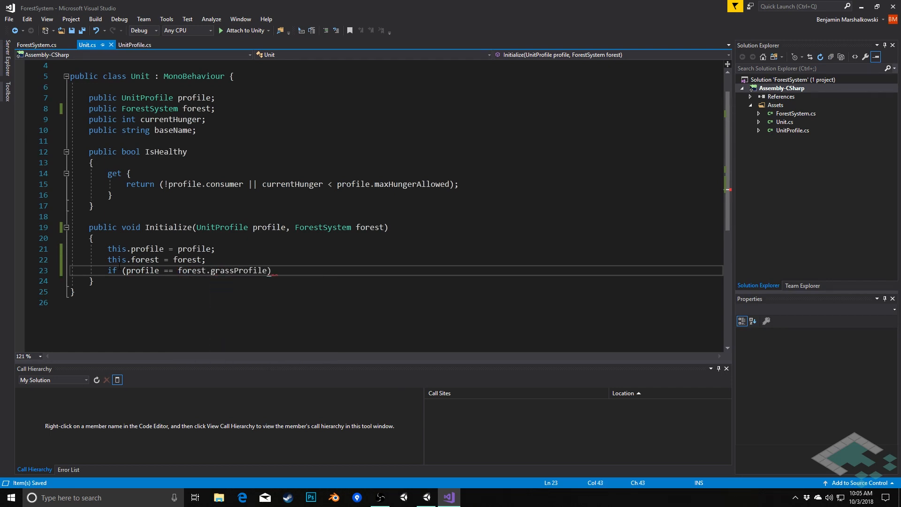
{"action": "double_click", "coordinate": [239, 270]}
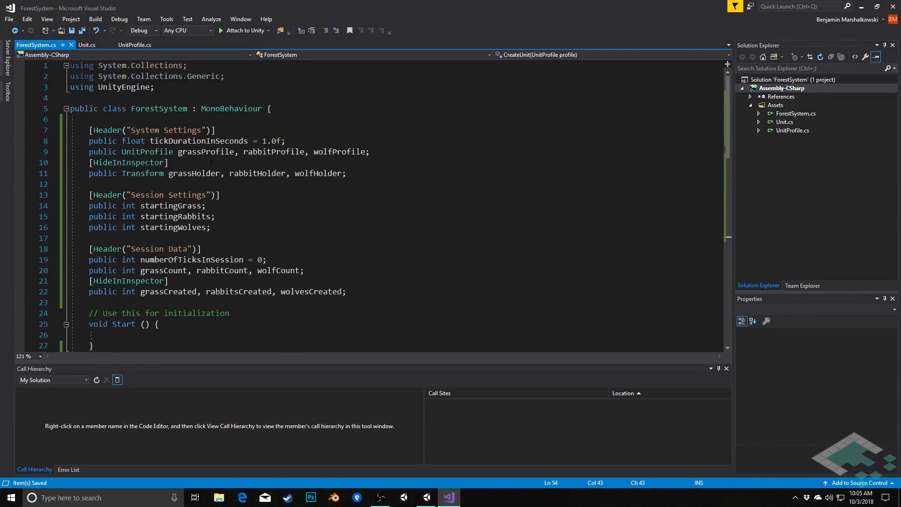
{"action": "left_click", "coordinate": [134, 45]}
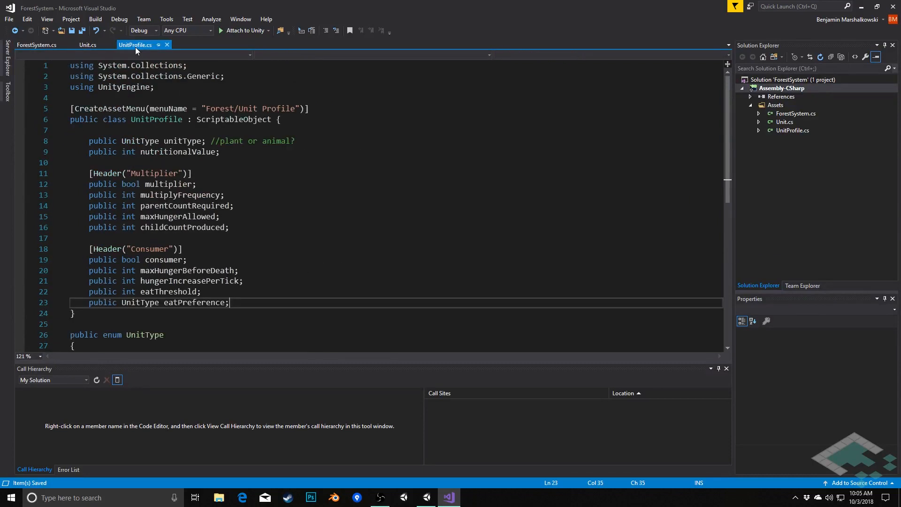
{"action": "left_click", "coordinate": [87, 45]}
{"action": "type", "text": "if (profile == forest.grassProfile"}
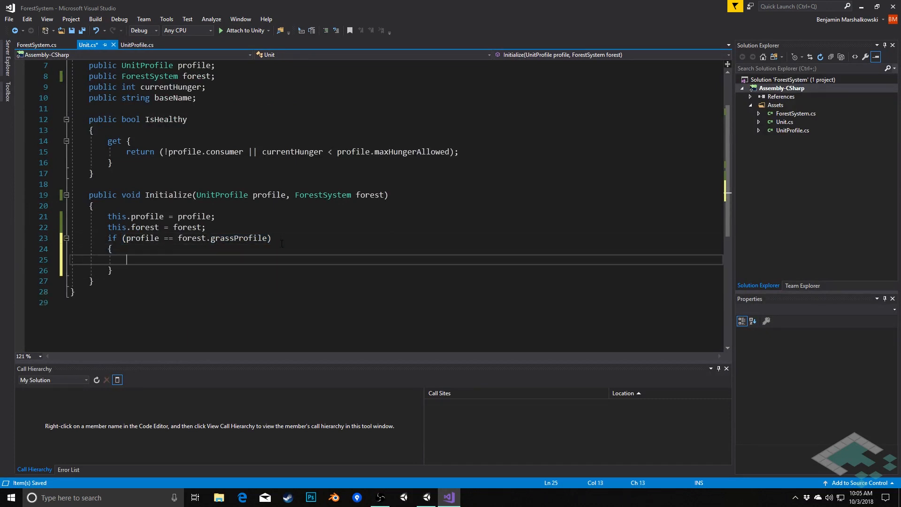
In the grass branch, set name = "Grass " + forest.grassCreated and parent the transform to forest.grassHolder.
{"action": "type", "text": "n"}
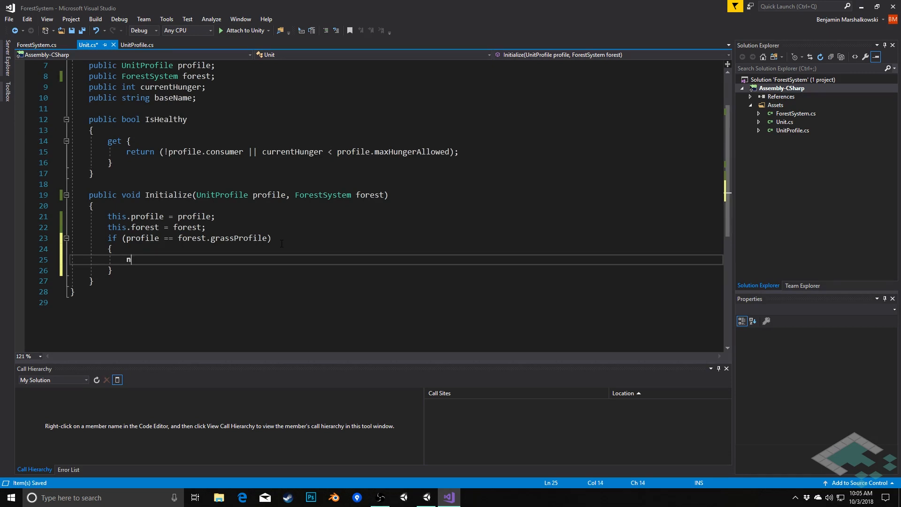
{"action": "type", "text": "ame"}
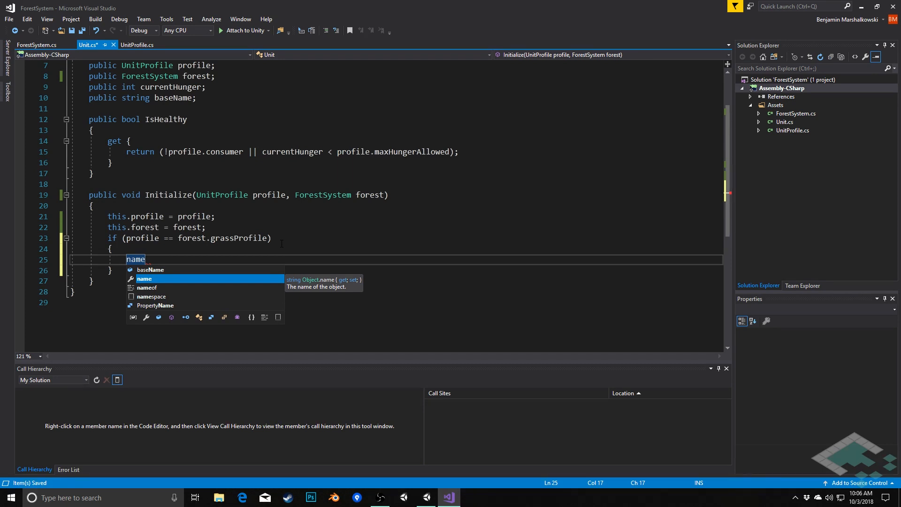
{"action": "type", "text": "="}
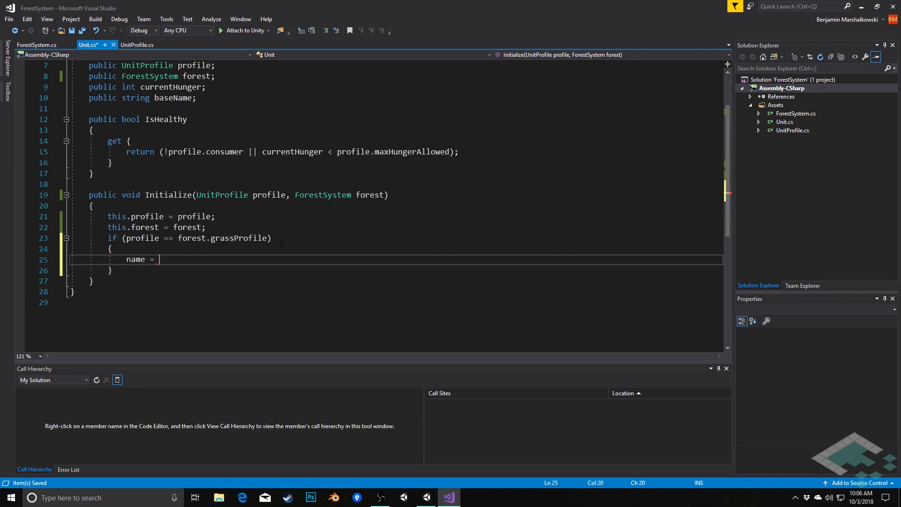
{"action": "type", "text": "\"Gas\""}
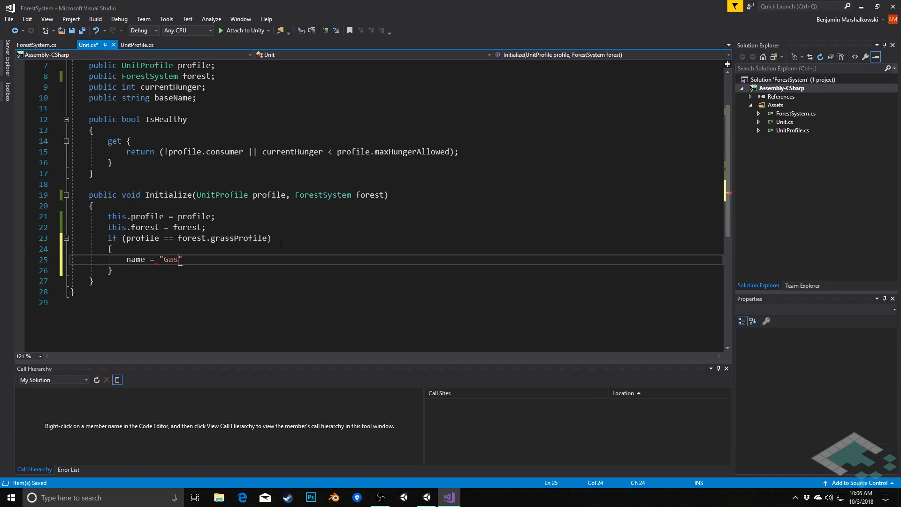
{"action": "type", "text": "rass"}
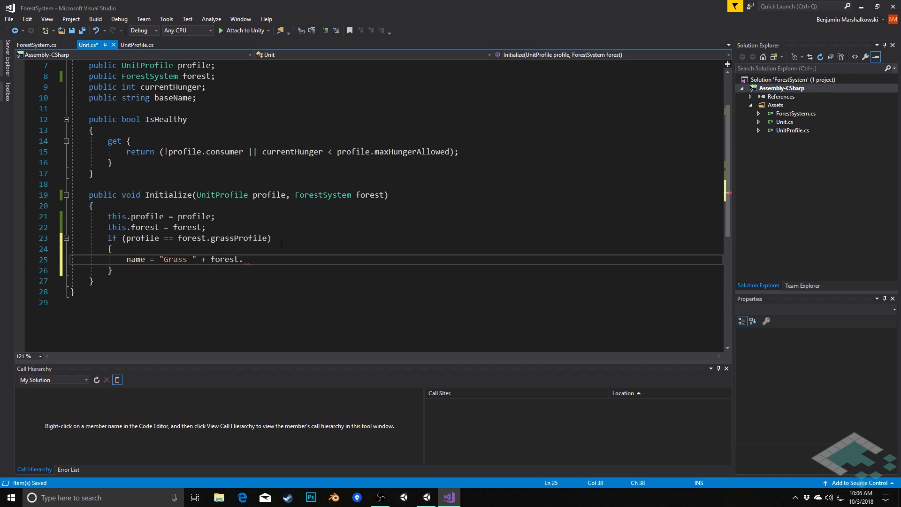
{"action": "type", "text": "grassCre"}
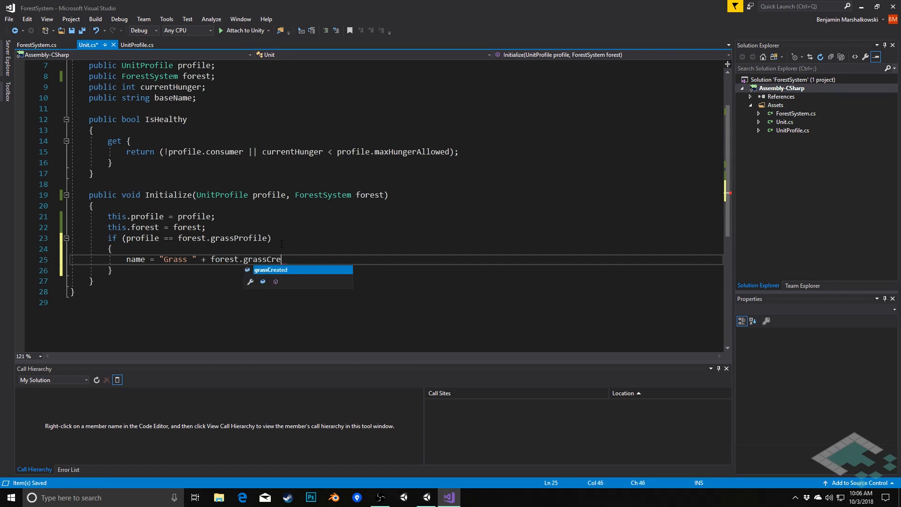
{"action": "type", "text": "ated;"}
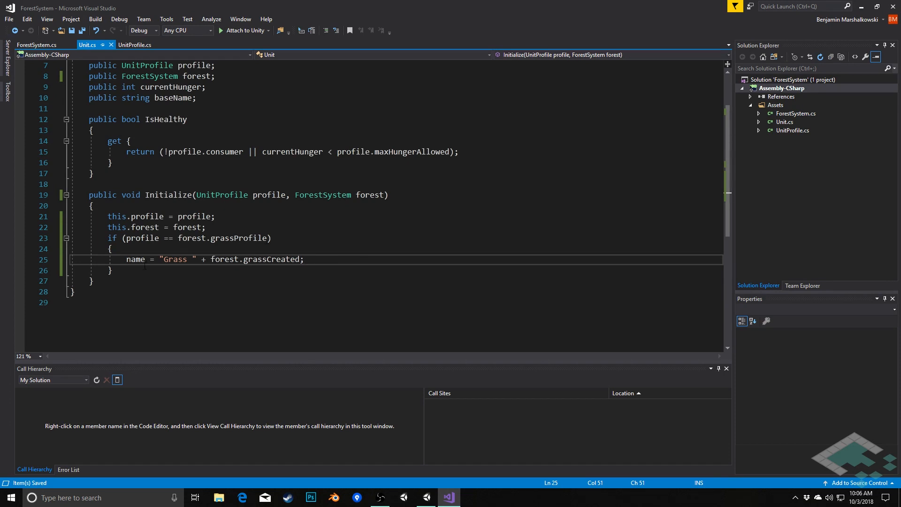
{"action": "mouse_move", "coordinate": [136, 259]}
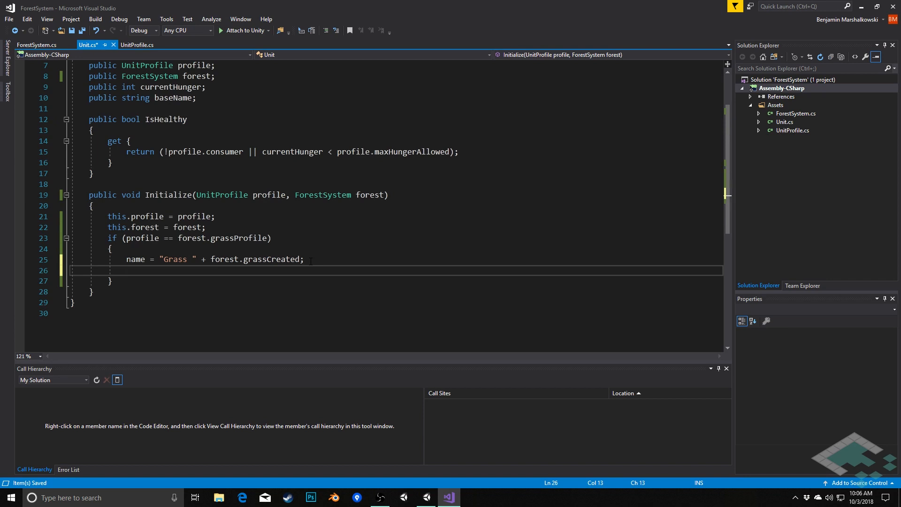
{"action": "type", "text": "transfor"}
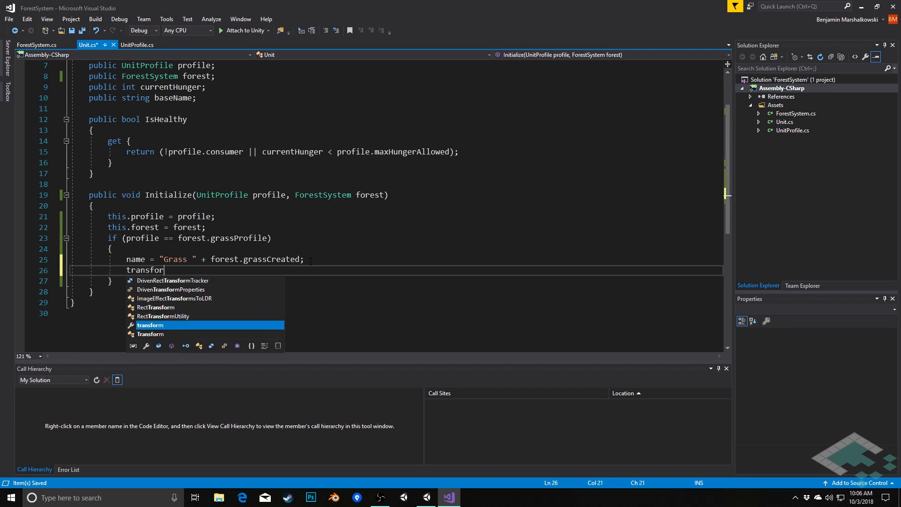
{"action": "type", "text": ".SetParent(forest.grassHolder);"}
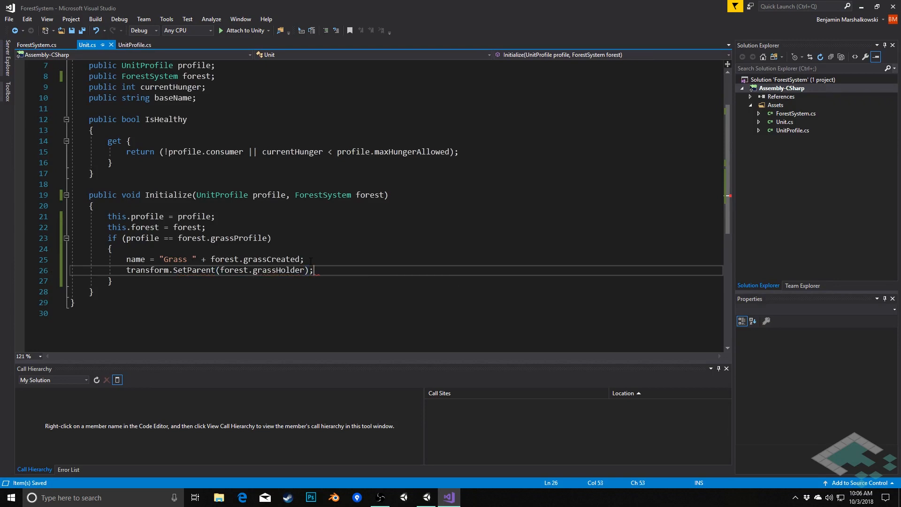
{"action": "key", "text": "enter"}
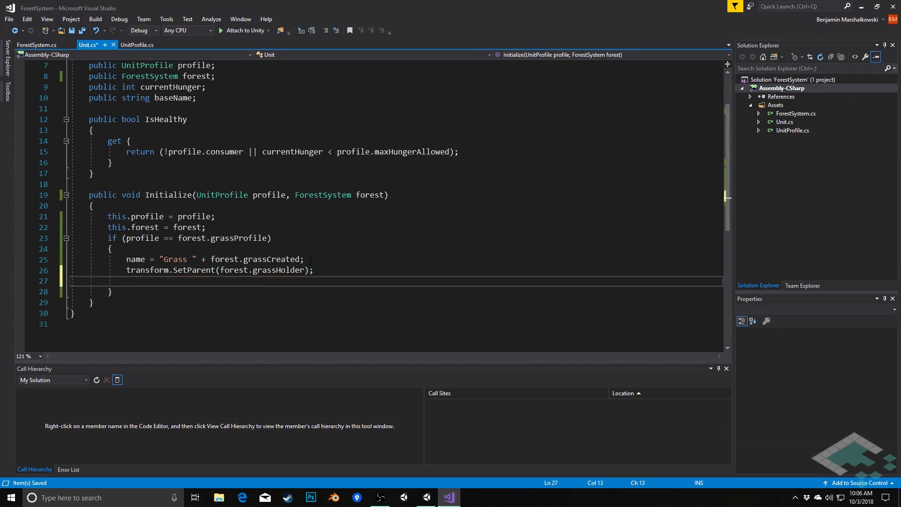
Increment forest.grassCreated and forest.grassCount in the grass branch.
{"action": "type", "text": "forest."}
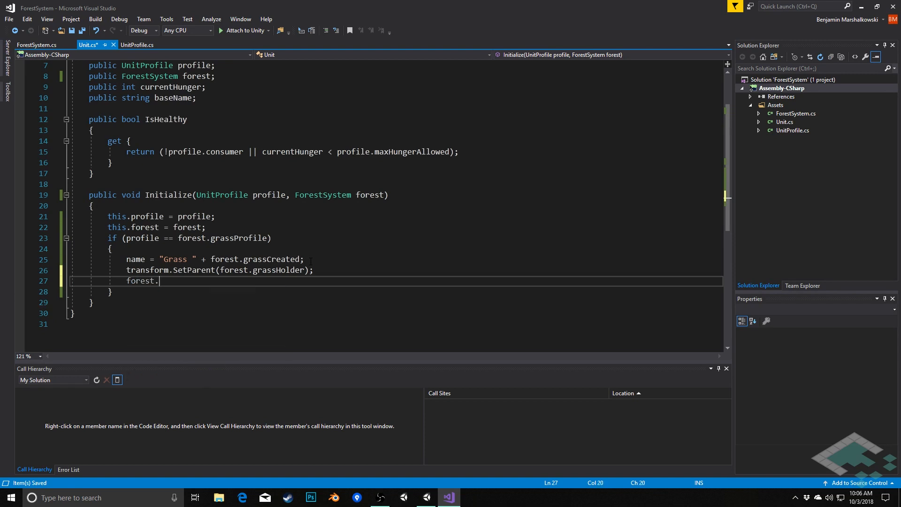
{"action": "type", "text": "grassCreated"}
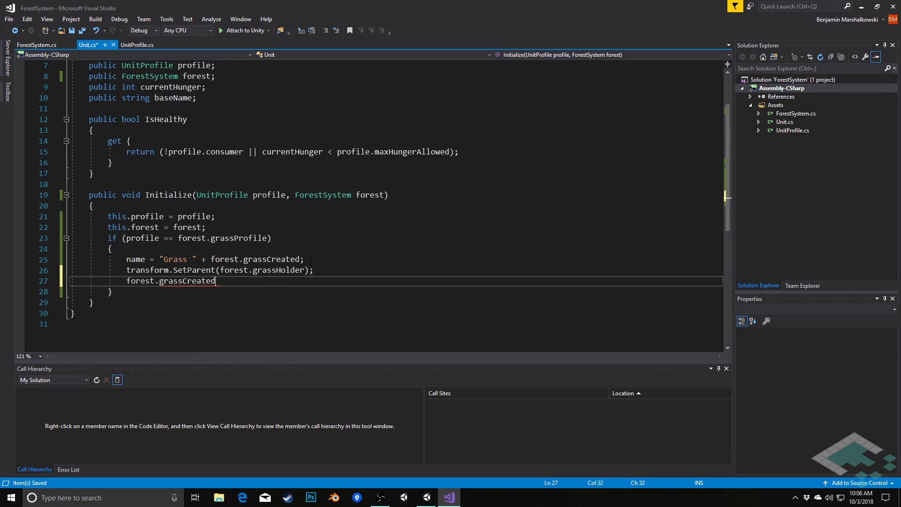
{"action": "type", "text": "++;"}
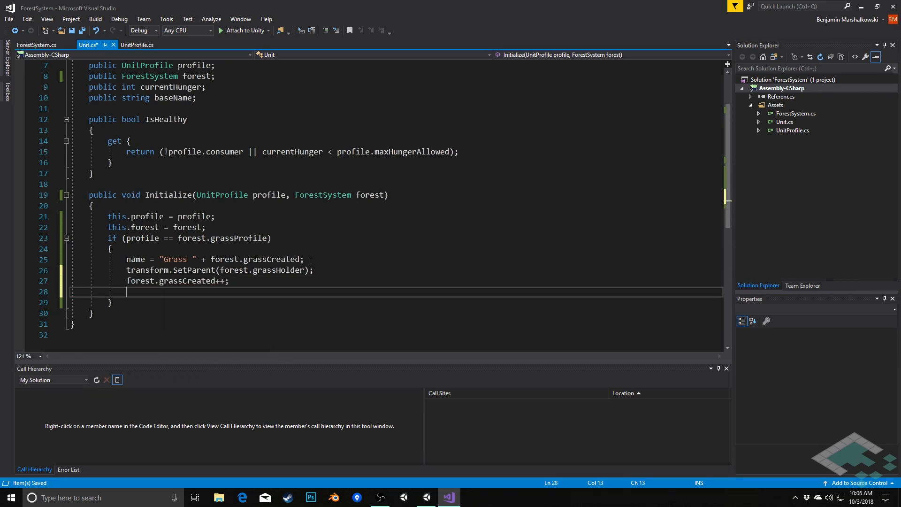
{"action": "type", "text": "forest."}
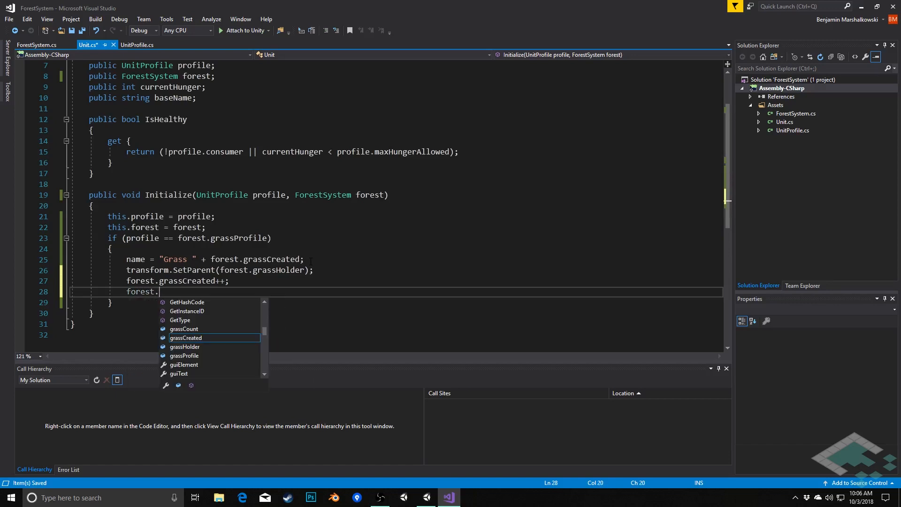
{"action": "type", "text": "grassCount"}
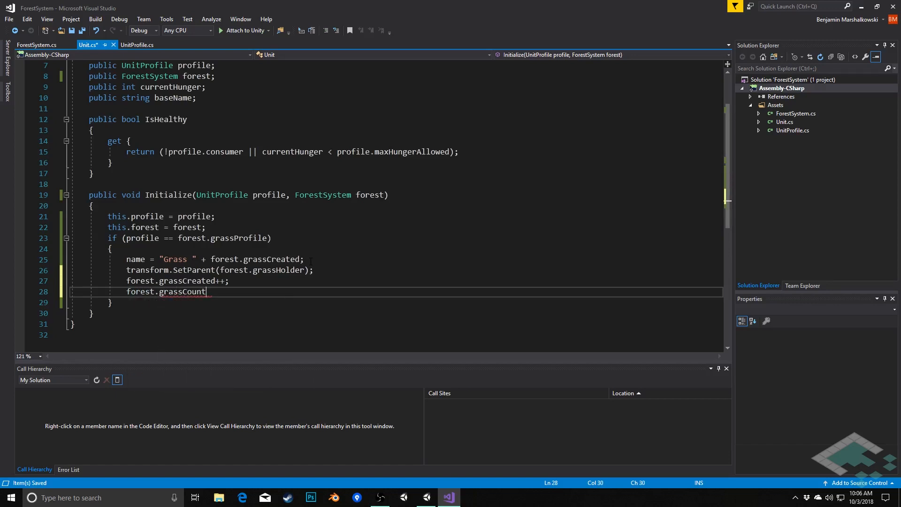
{"action": "type", "text": "++;"}
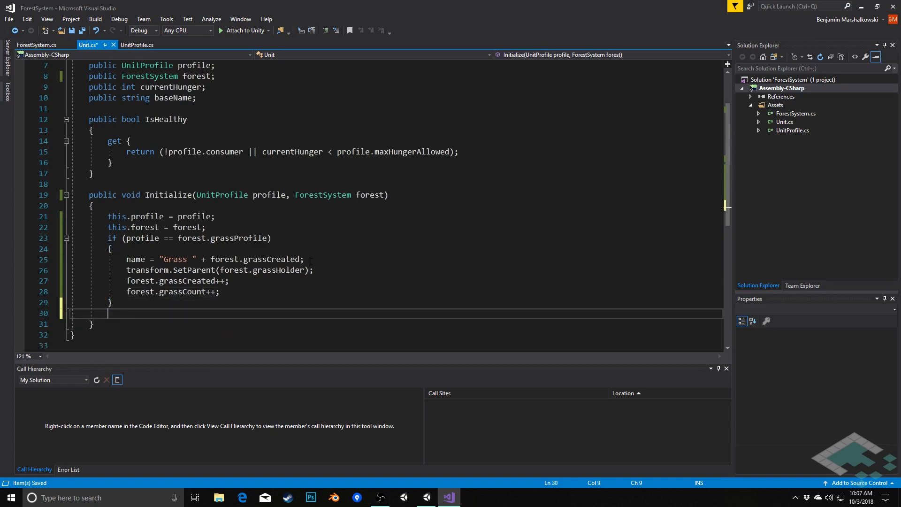
Add an else-if (profile == forest.rabbitProfile) branch setting baseName = "Rabbit " + forest.rabbitsCreated.
{"action": "type", "text": "else ()"}
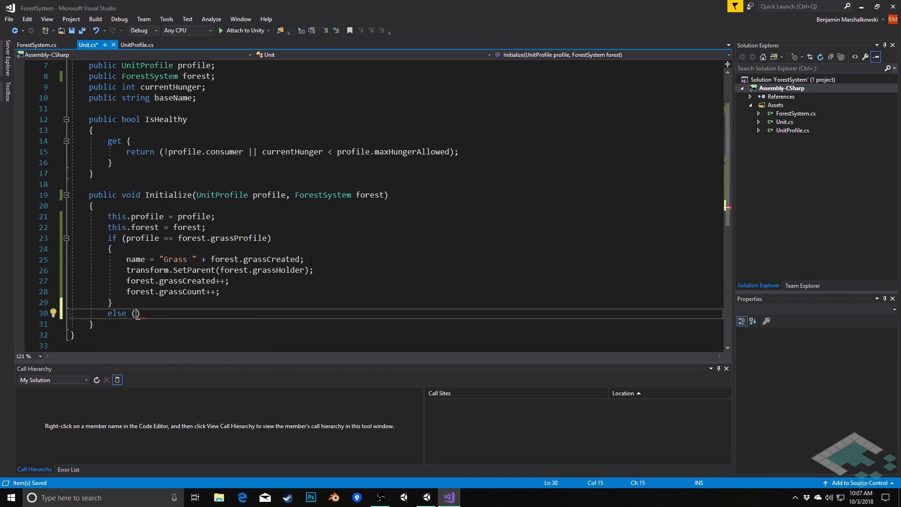
{"action": "type", "text": "profile =="}
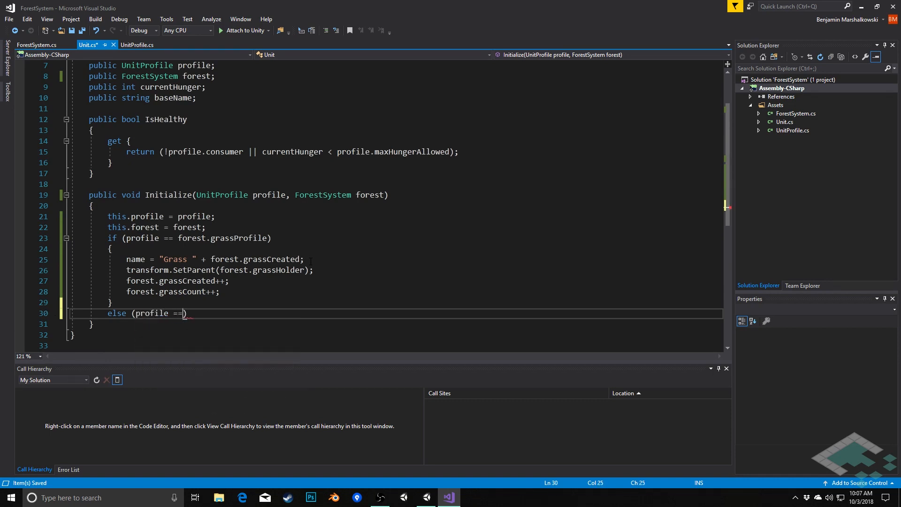
{"action": "type", "text": "for"}
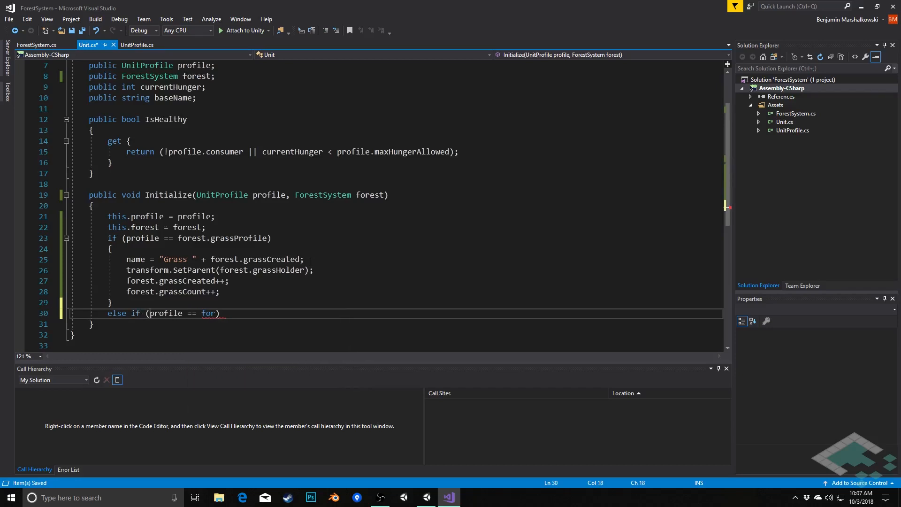
{"action": "type", "text": "est"}
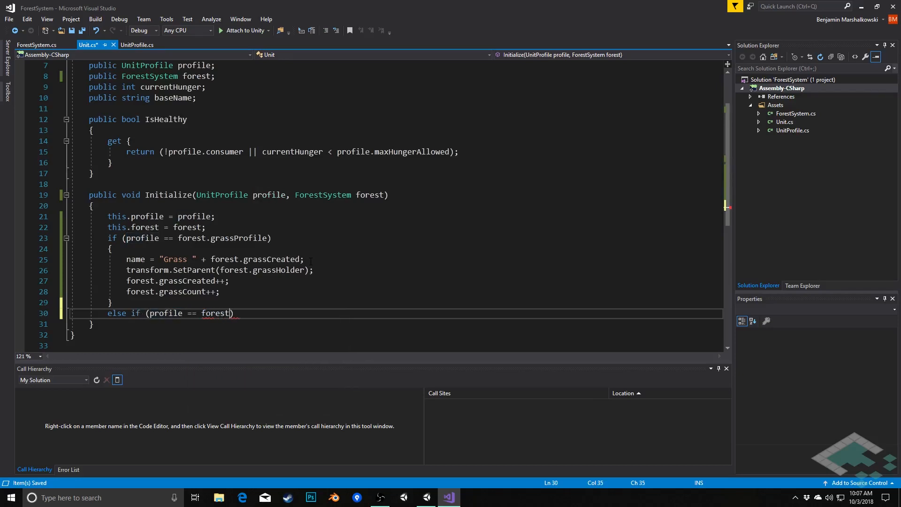
{"action": "type", "text": ".rabbitProfile)"}
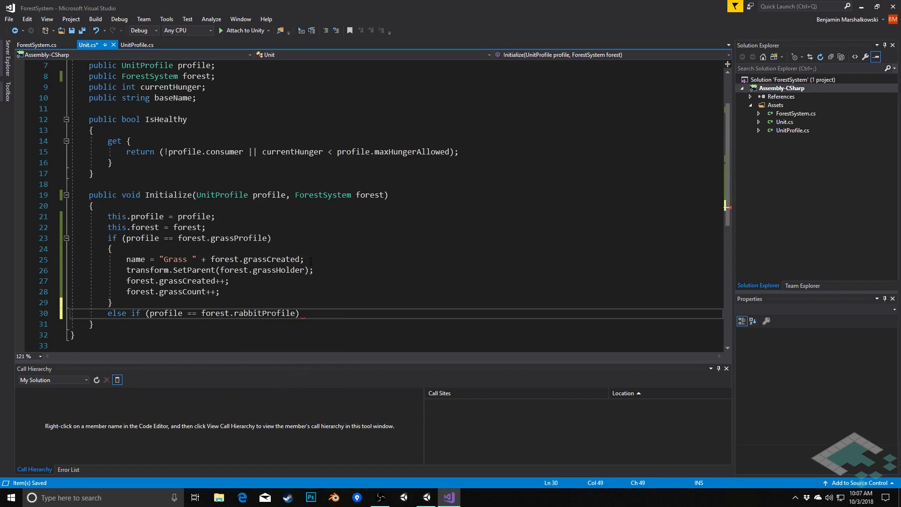
{"action": "type", "text": "{ }"}
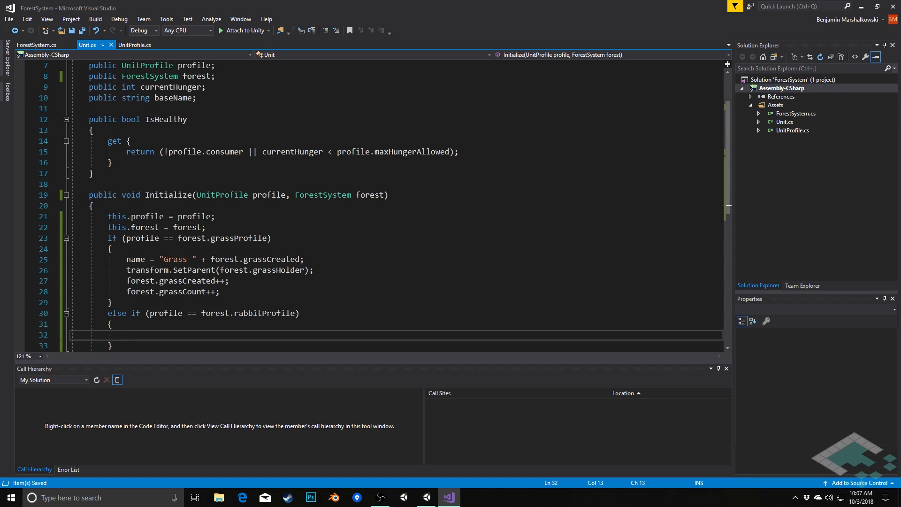
{"action": "left_click", "coordinate": [125, 334]}
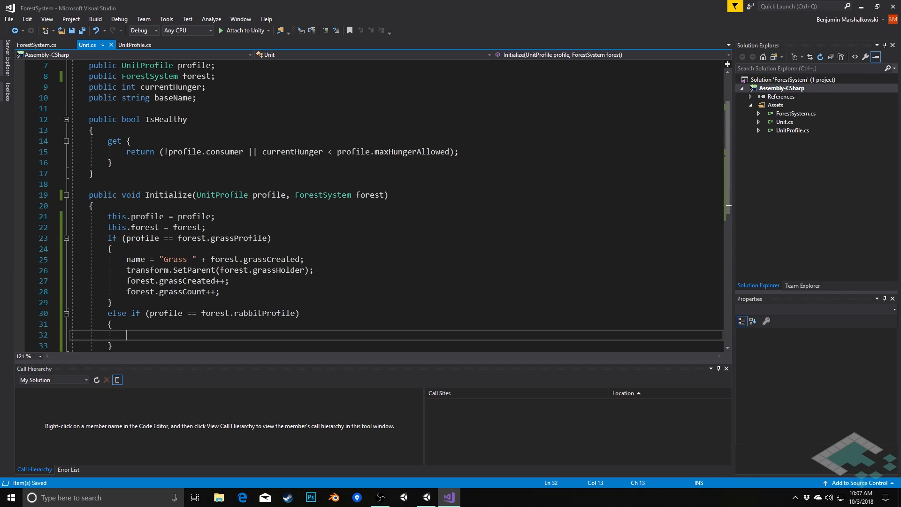
{"action": "type", "text": "baseName"}
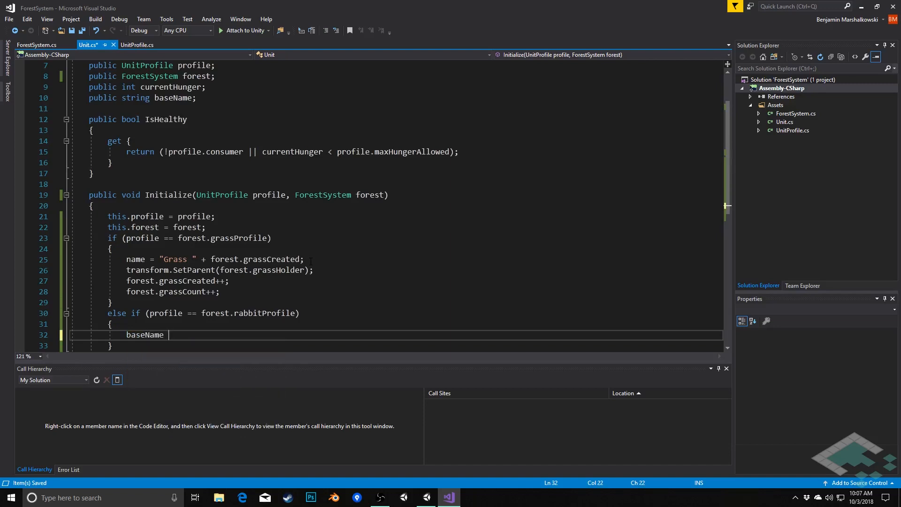
{"action": "type", "text": "= \"R\""}
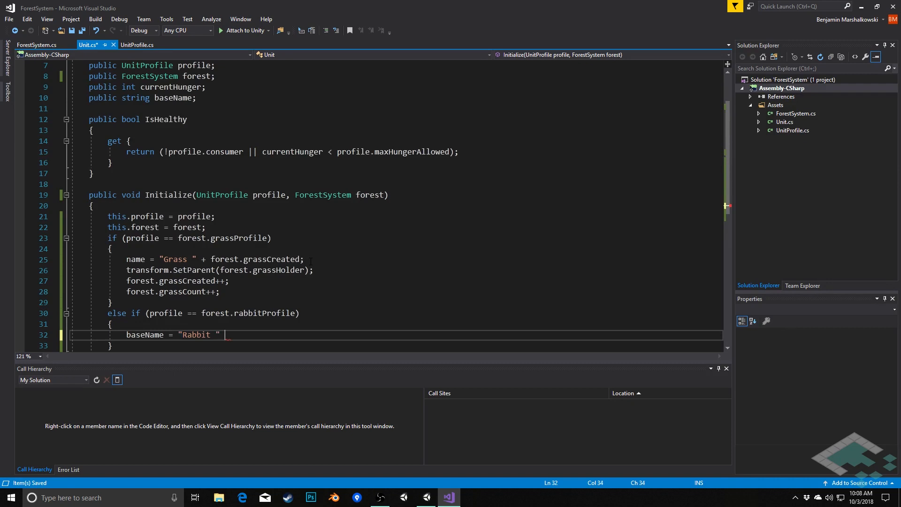
{"action": "type", "text": "+ forest.g"}
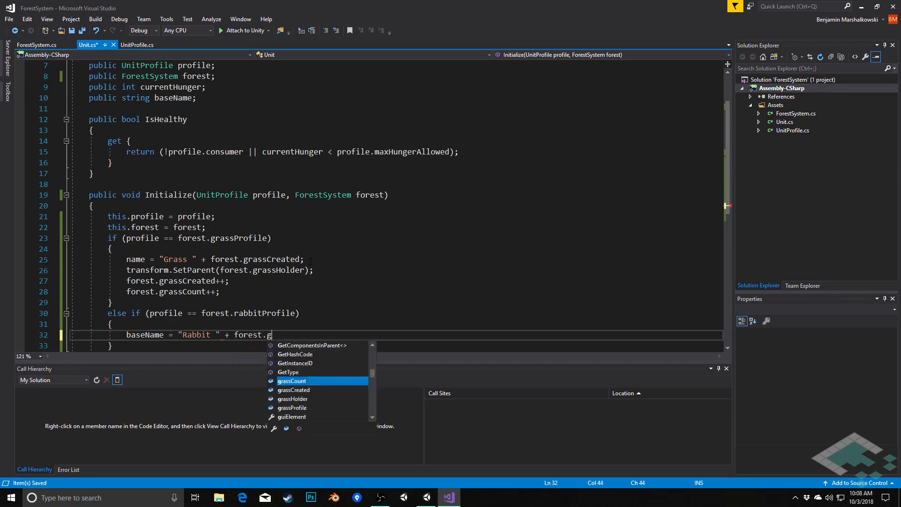
{"action": "type", "text": "abbitsCreated;"}
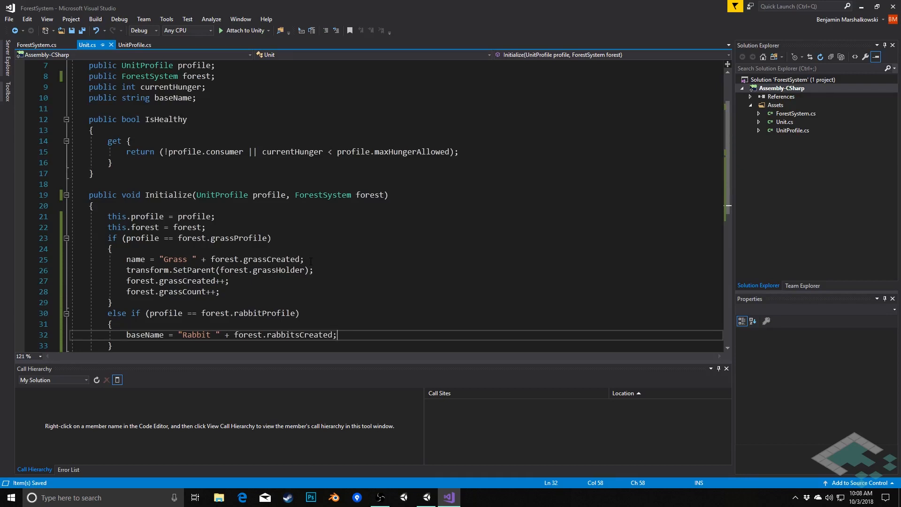
{"action": "key", "text": "enter"}
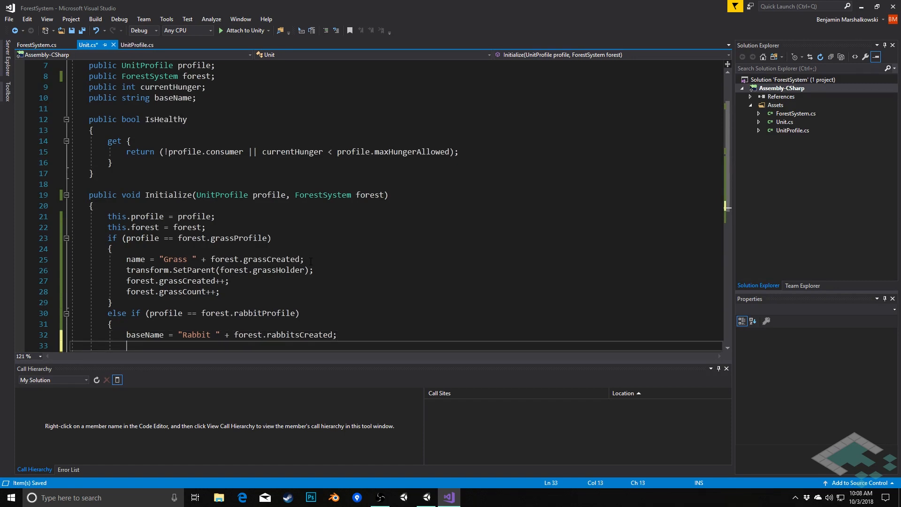
Parent the rabbit to forest.rabbitHolder and increment forest.rabbitsCreated and forest.rabbitCount.
{"action": "type", "text": "transform.SetParent("}
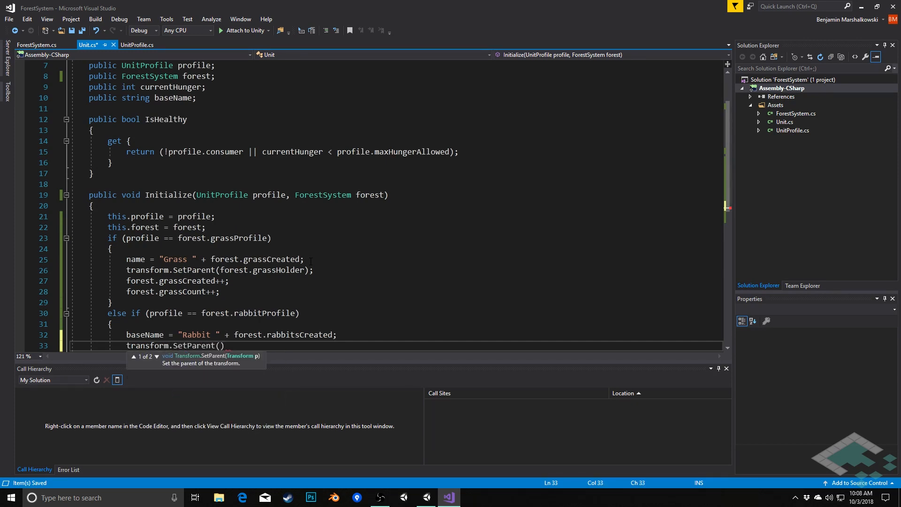
{"action": "type", "text": "forest.rabbitHolder"}
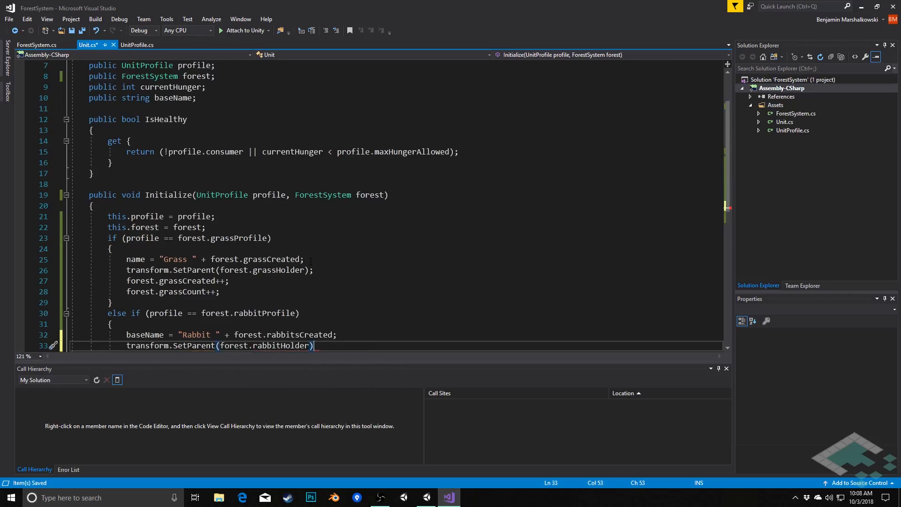
{"action": "type", "text": "forest.rabbitsCreated++;"}
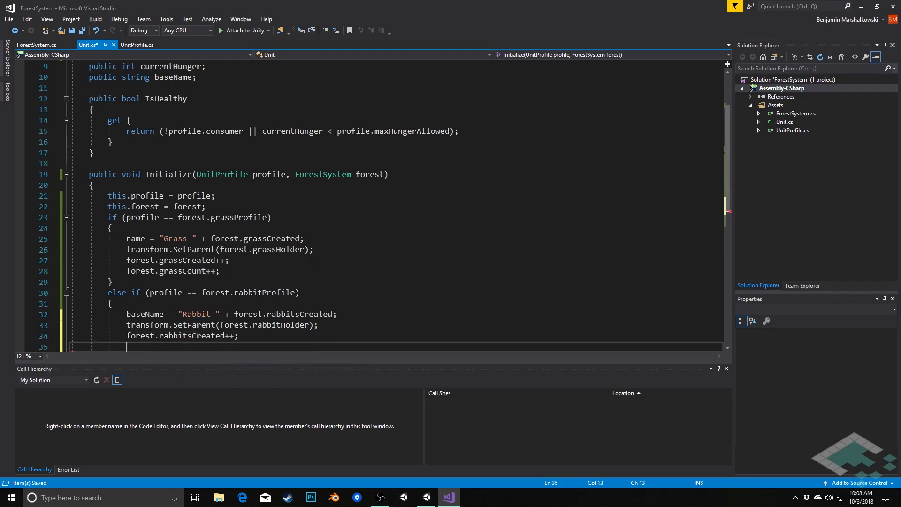
{"action": "type", "text": "forest."}
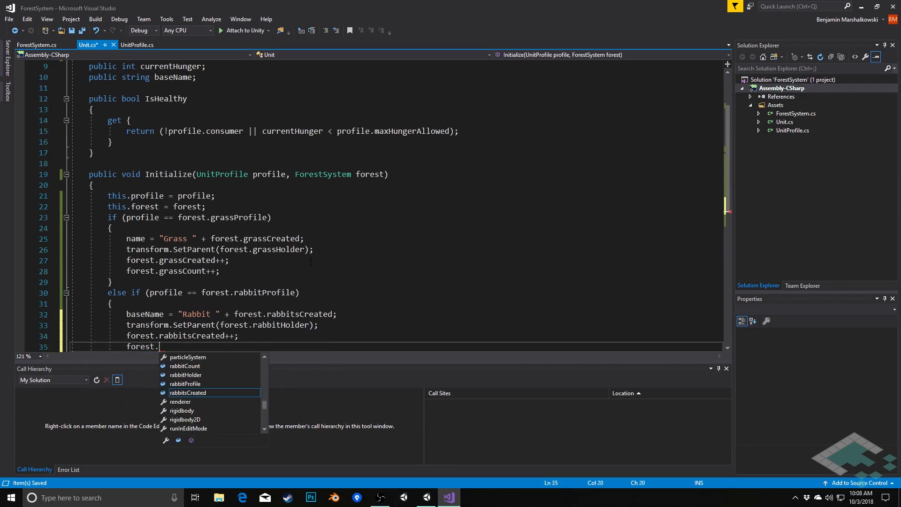
{"action": "type", "text": "rabbit"}
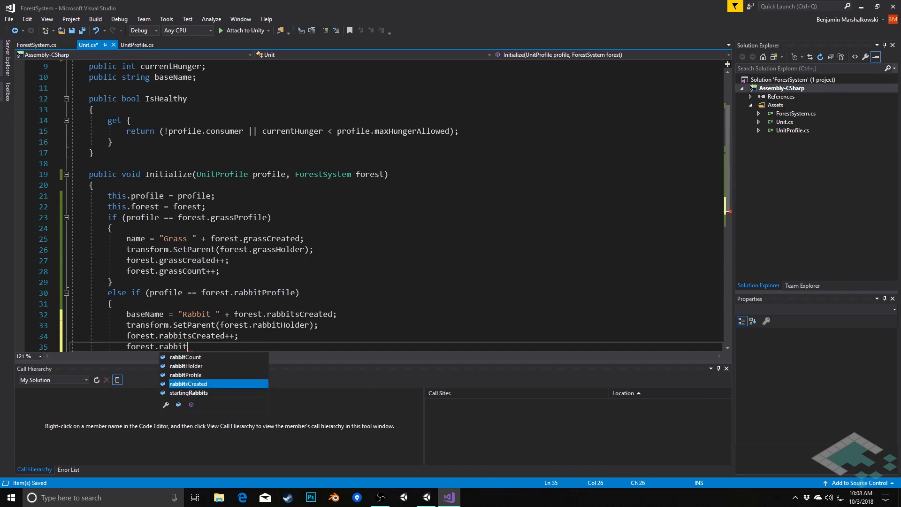
{"action": "type", "text": "Count++;"}
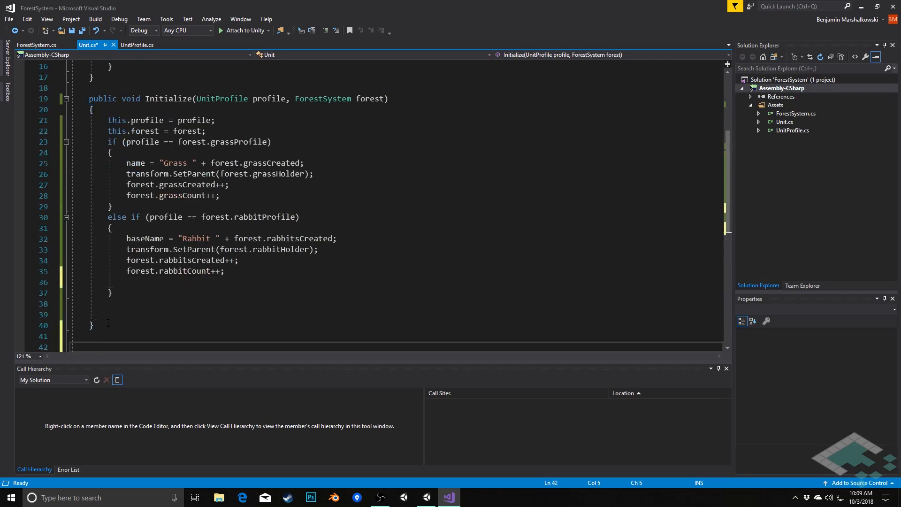
Declare void SetName() beginning with name = baseName +.
{"action": "type", "text": "vo"}
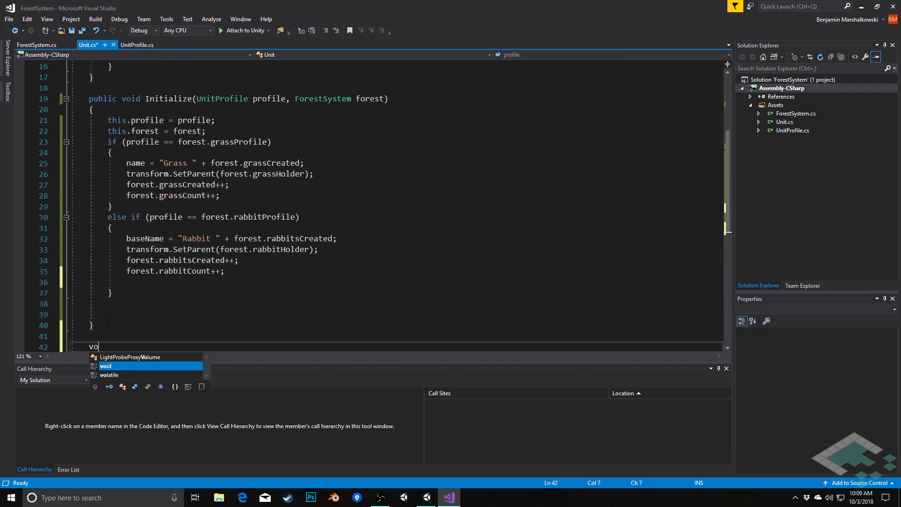
{"action": "type", "text": "id SetName"}
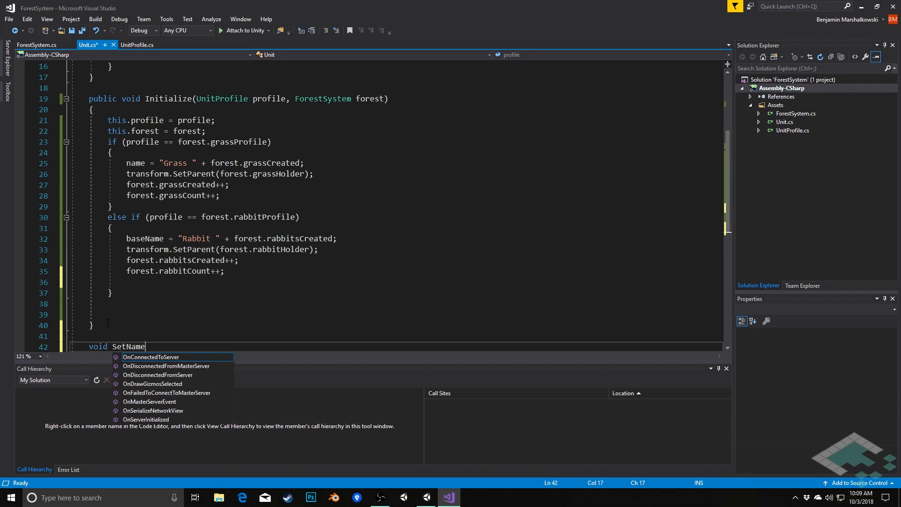
{"action": "type", "text": "()"}
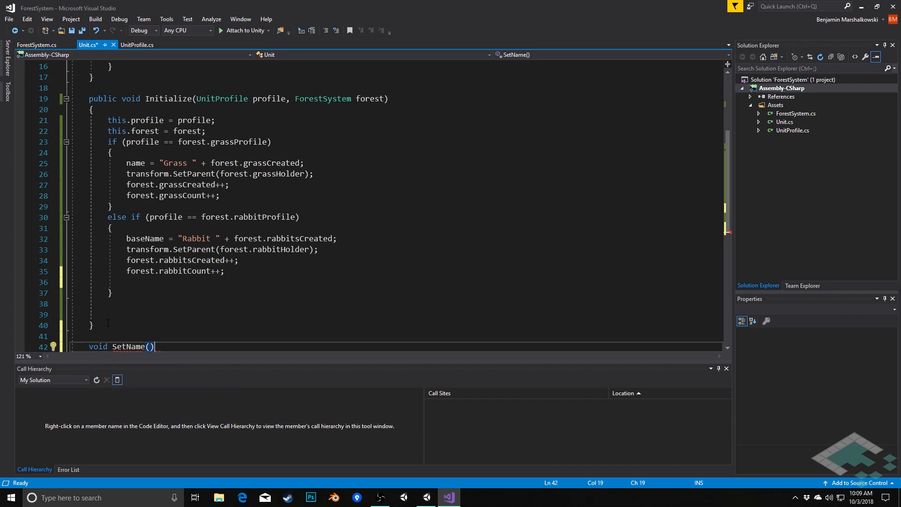
{"action": "type", "text": "{ }"}
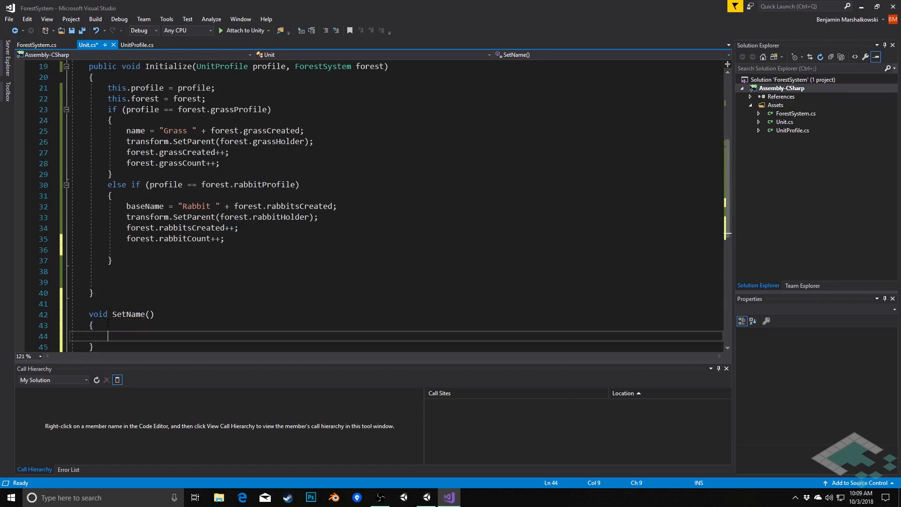
{"action": "type", "text": "name"}
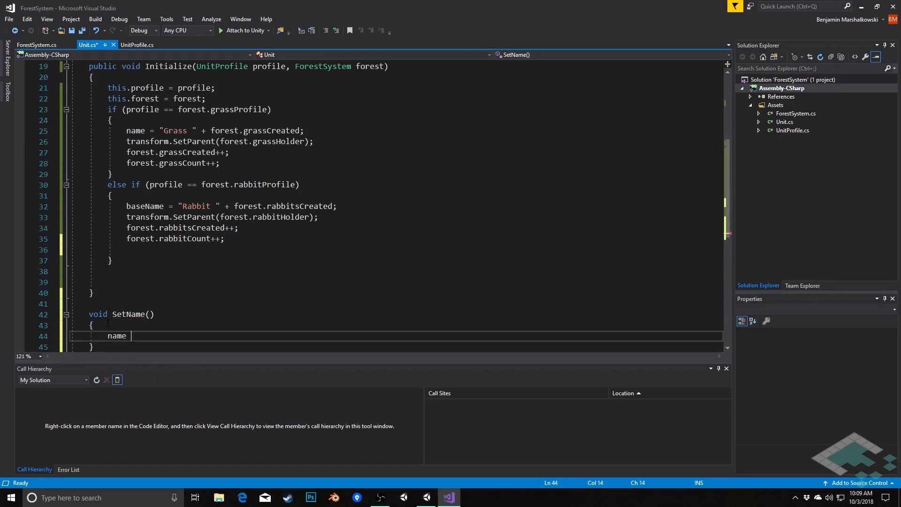
{"action": "type", "text": "="}
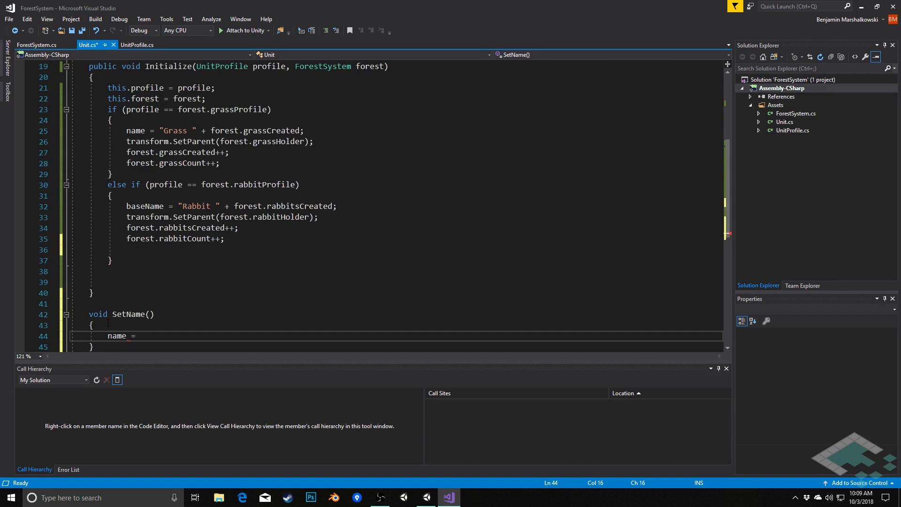
{"action": "type", "text": "baseName + \"(\" +"}
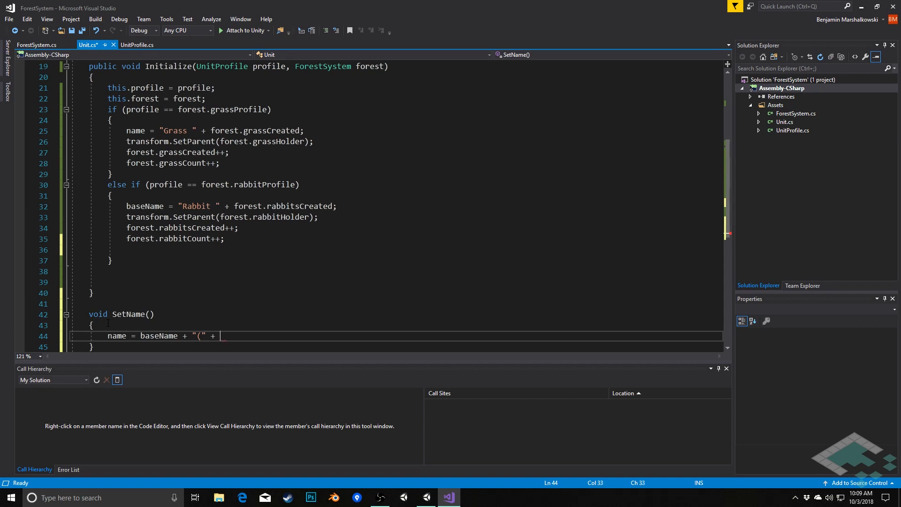
Finish the name as baseName + "(" + currentHunger + "/" + profile.maxHungerBeforeDeath + ")".
{"action": "type", "text": "currentHunge"}
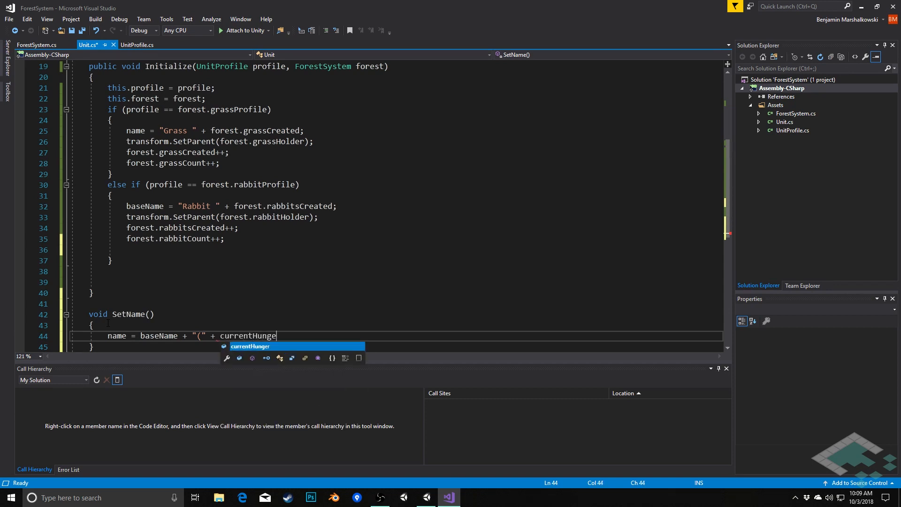
{"action": "type", "text": "+ \"\""}
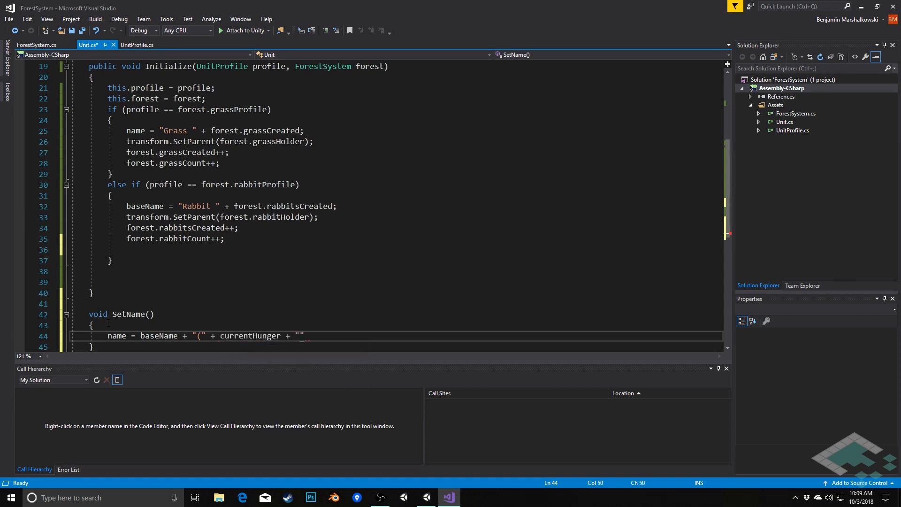
{"action": "type", "text": "/\" + p"}
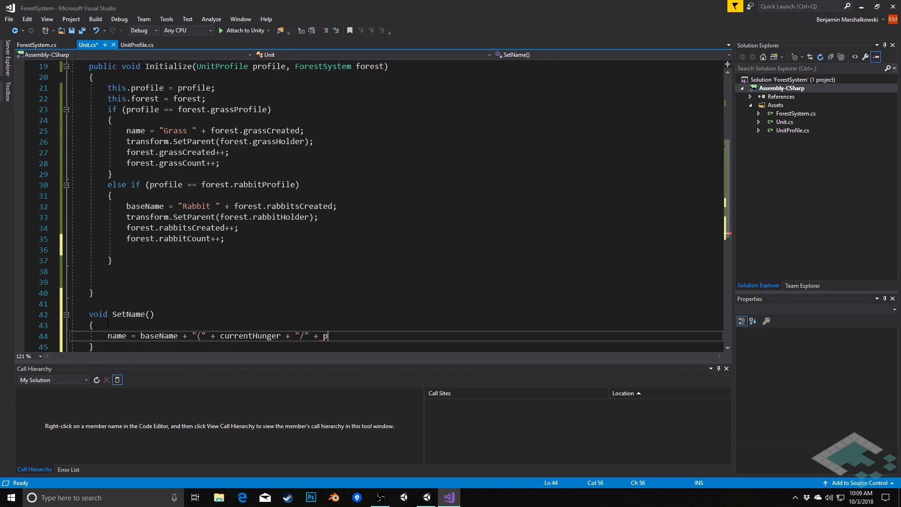
{"action": "type", "text": "rofile.maxHungerBeforeDeath +"}
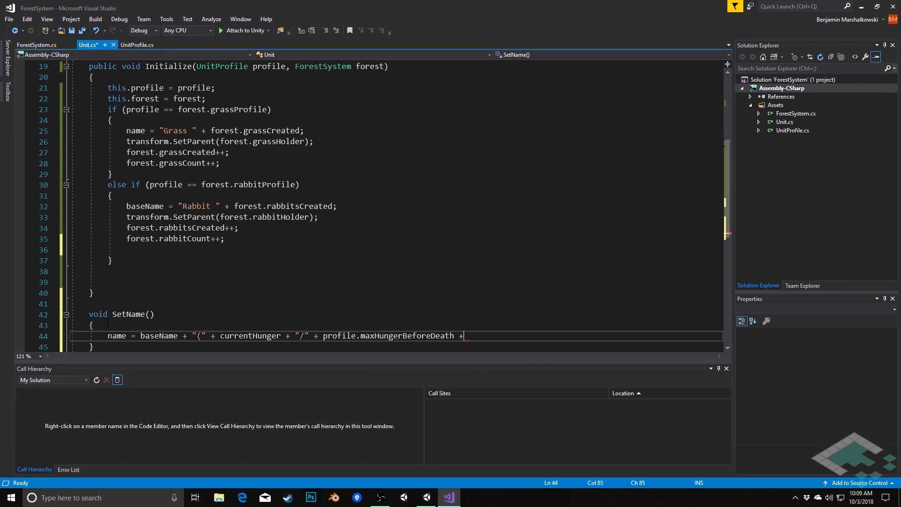
{"action": "type", "text": "\")\";"}
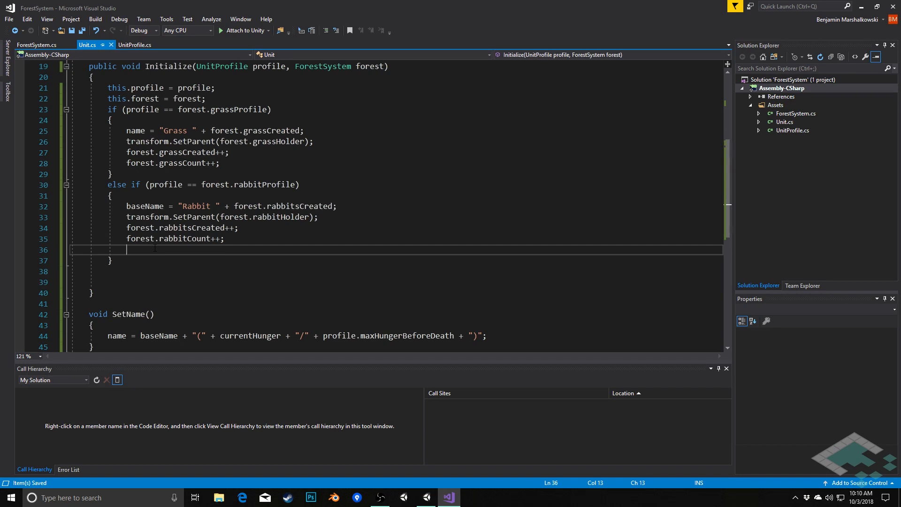
{"action": "mouse_move", "coordinate": [149, 249]}
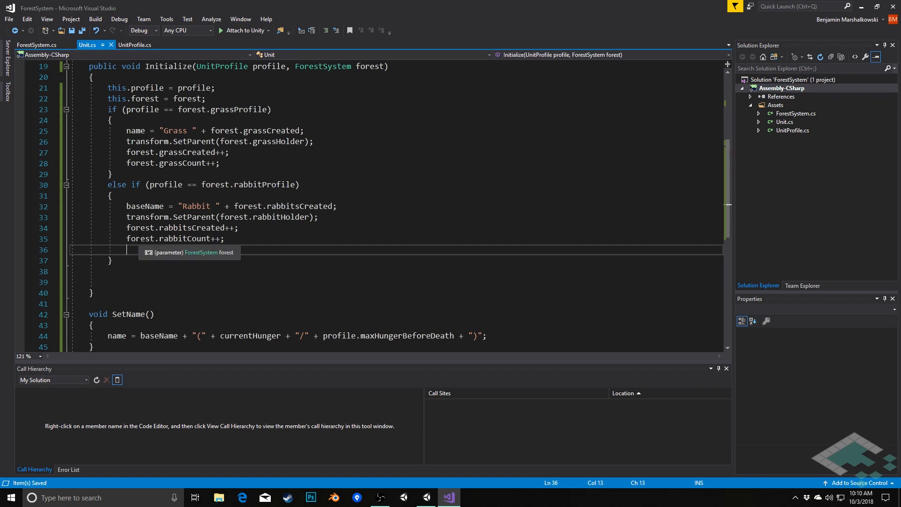
End the rabbit branch with a SetName() call and save.
{"action": "type", "text": "SetName();"}
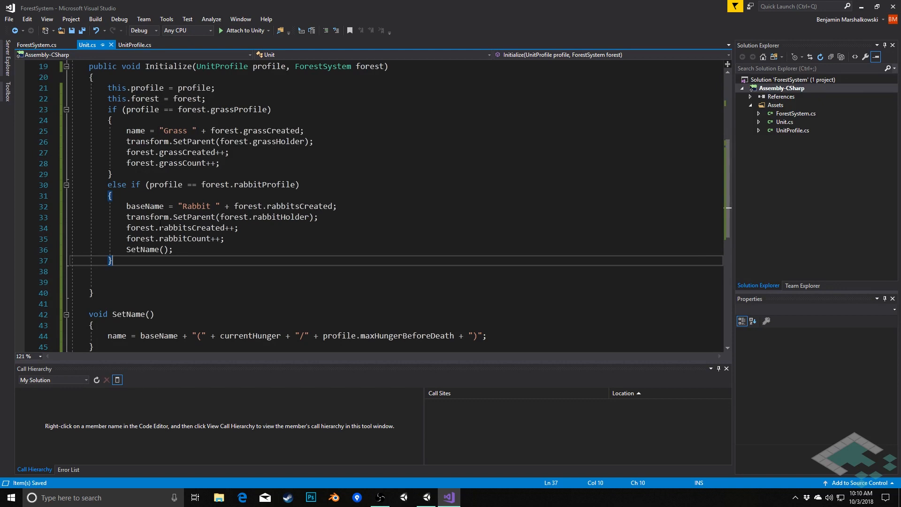
{"action": "mouse_move", "coordinate": [150, 248]}
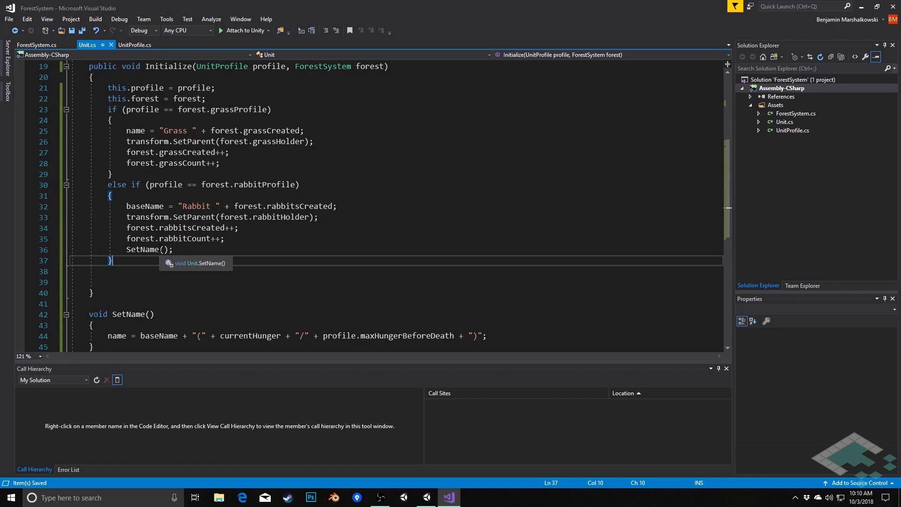
Add an else block copied from the rabbit branch, naming units "Wolf " instead.
{"action": "type", "text": "else"}
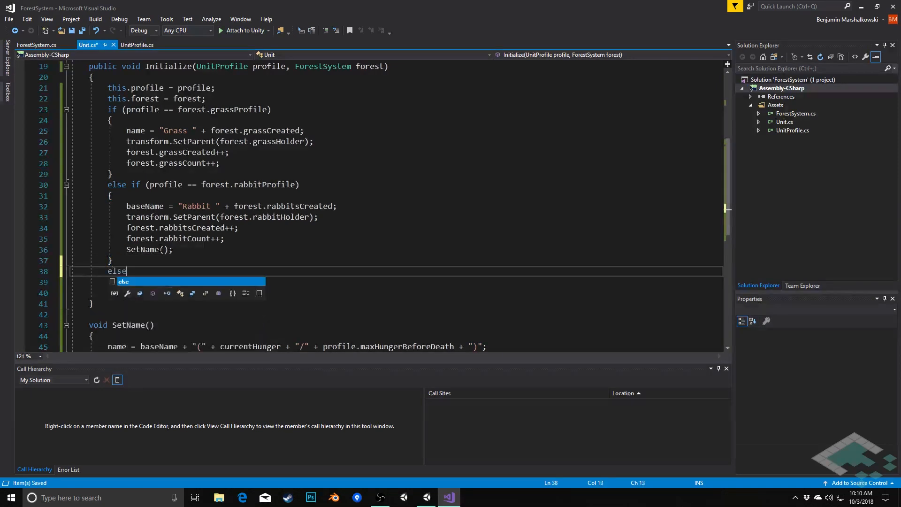
{"action": "key", "text": "enter"}
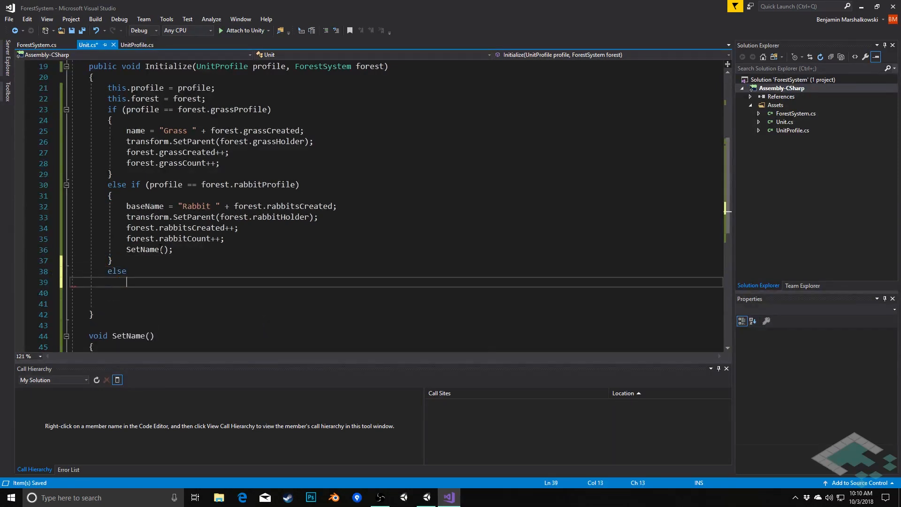
{"action": "type", "text": "{"}
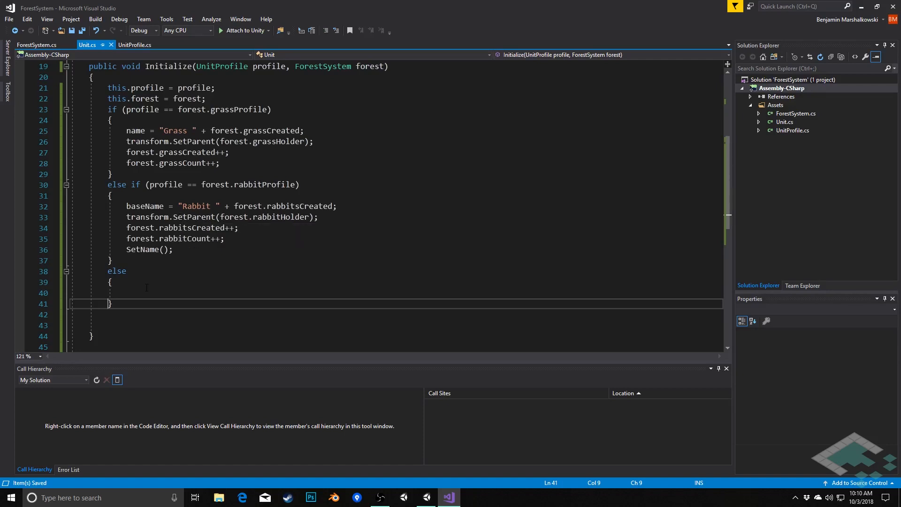
{"action": "left_click_drag", "start_coordinate": [127, 206], "coordinate": [173, 249]}
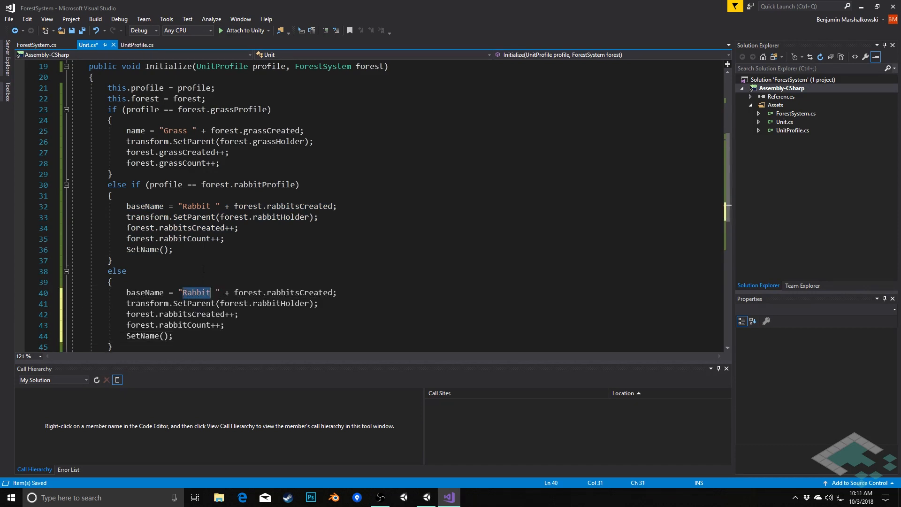
{"action": "type", "text": "Wolf"}
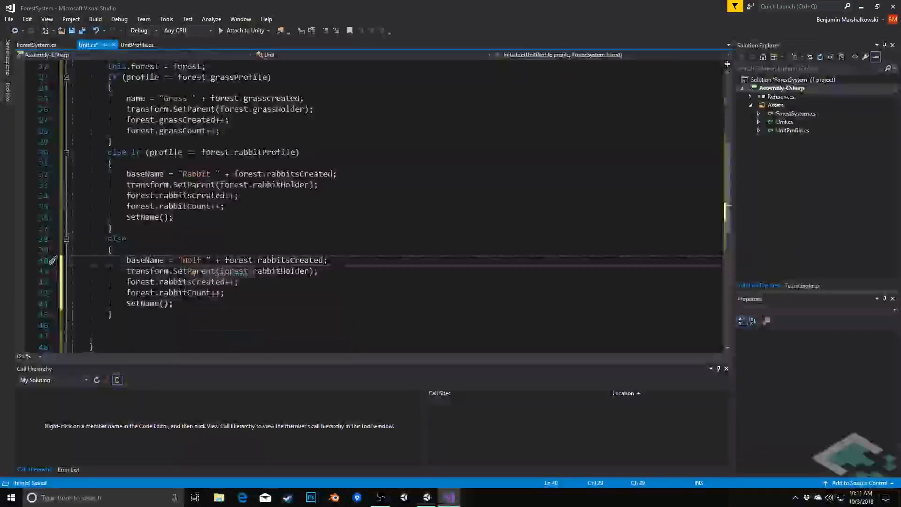
Swap rabbitsCreated, rabbitHolder and rabbitCount for wolvesCreated, wolfHolder and wolf counters.
{"action": "double_click", "coordinate": [278, 260]}
{"action": "type", "text": "wolve"}
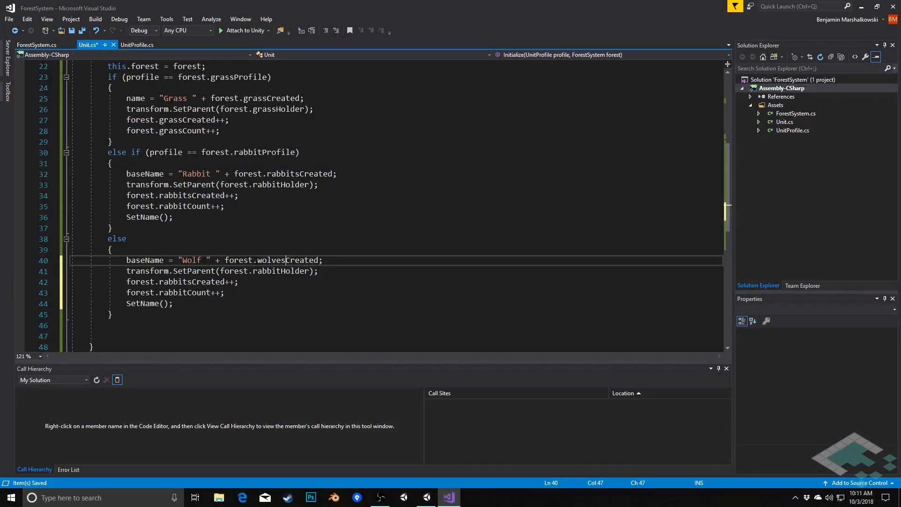
{"action": "double_click", "coordinate": [281, 270]}
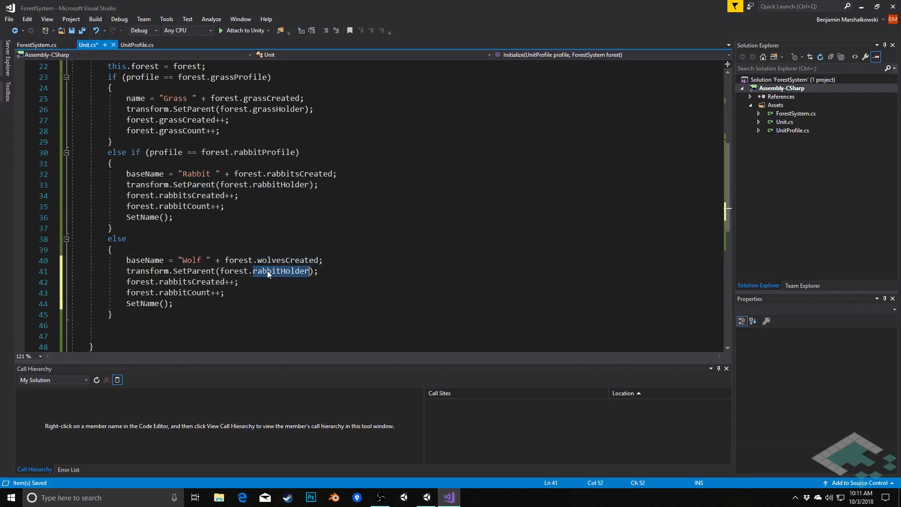
{"action": "type", "text": "wolfHolder"}
{"action": "left_click", "coordinate": [182, 281]}
{"action": "type", "text": "wolve"}
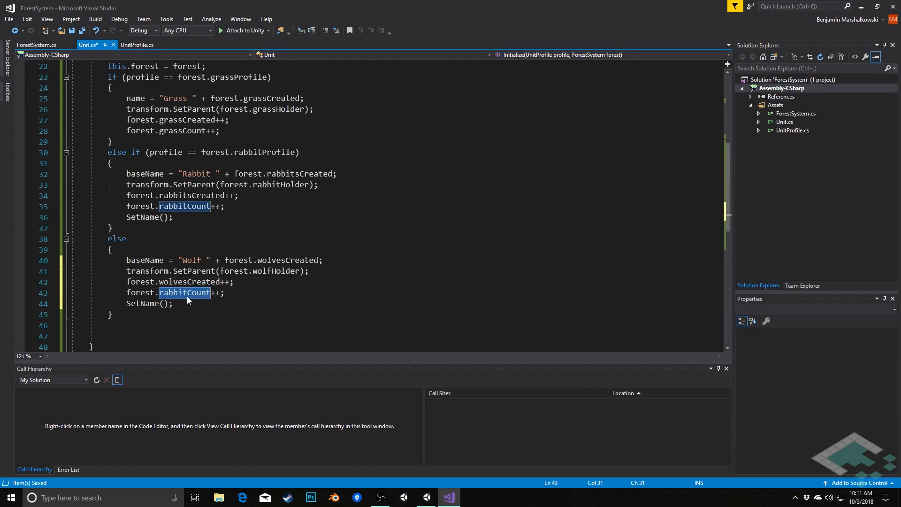
{"action": "type", "text": "wolf"}
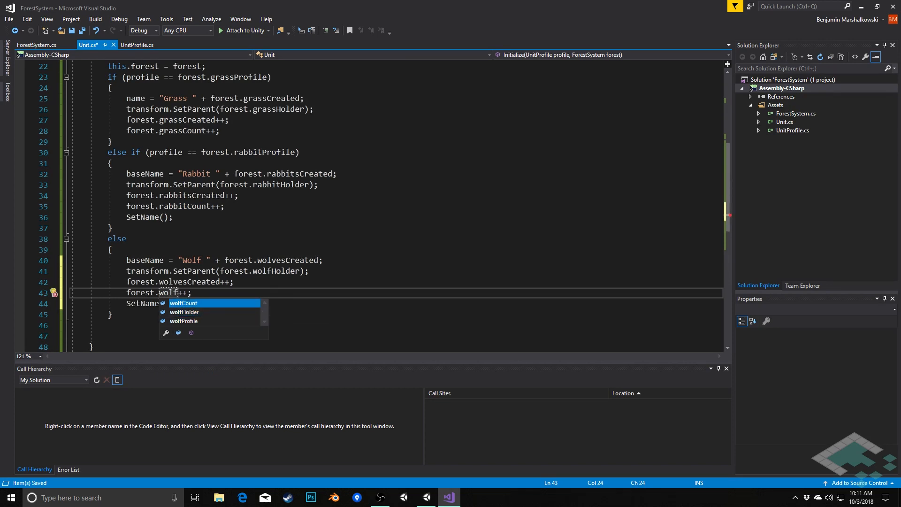